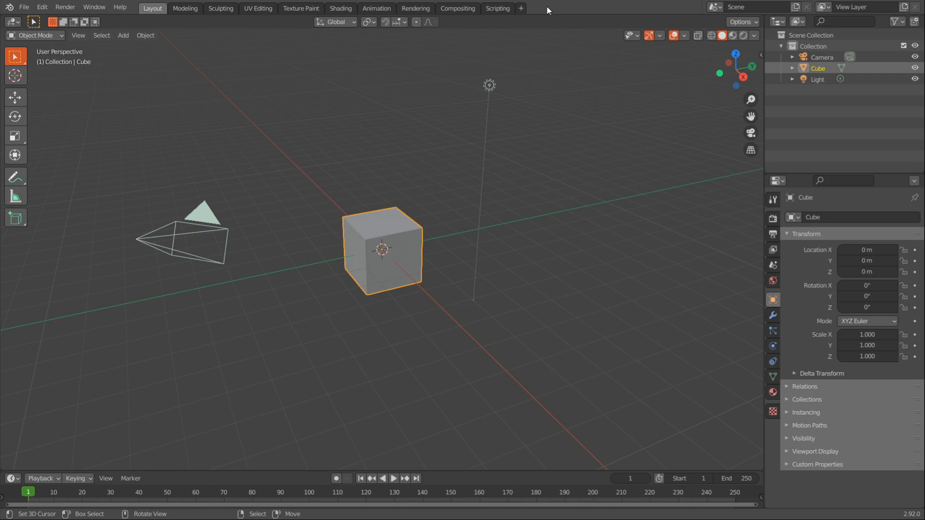
pyautogui.moveTo(497, 111)
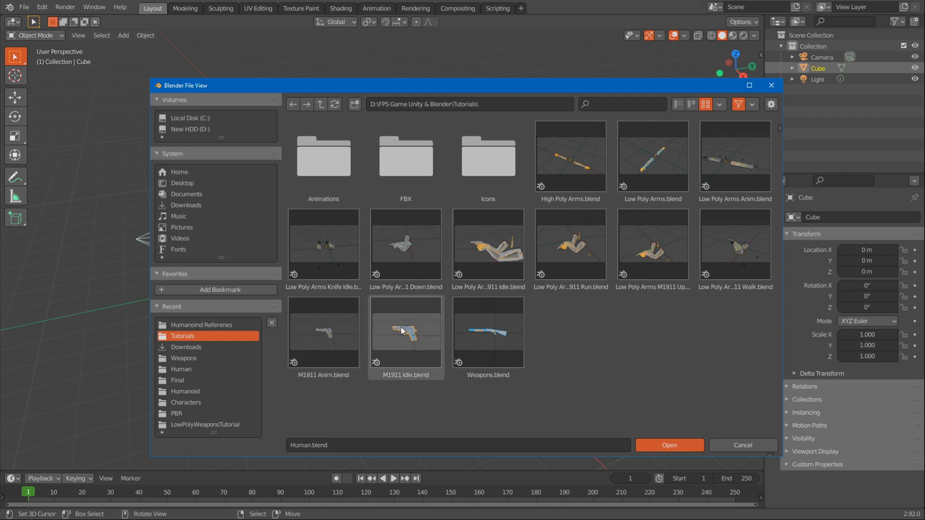
# Step: Save a copy of M1911 Idle.blend under the new name M1911 Reload.blend
pyautogui.click(668, 445)
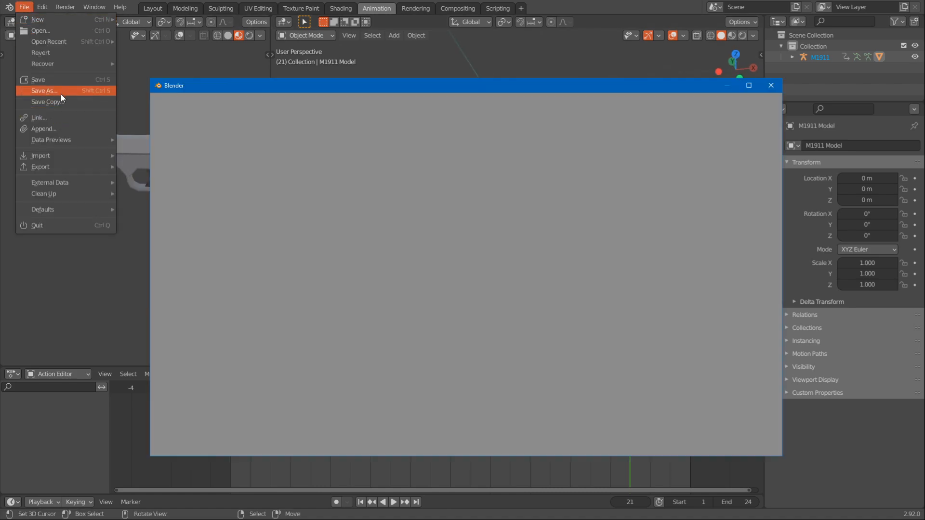
pyautogui.click(43, 91)
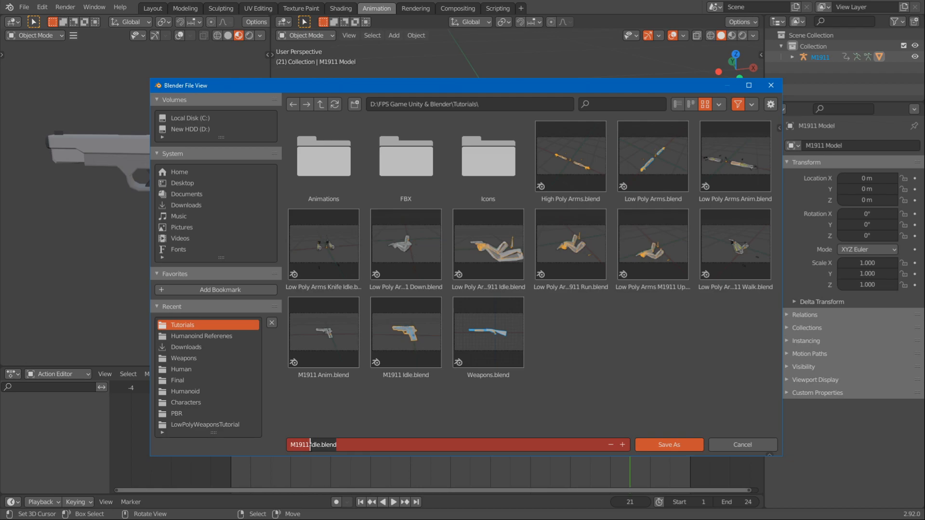
pyautogui.write('M1911 Reload.blend')
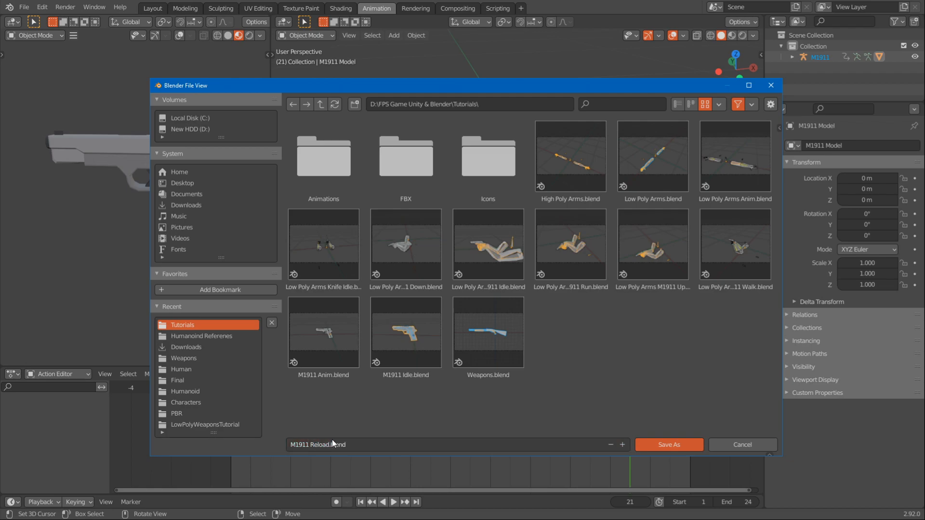
pyautogui.click(667, 444)
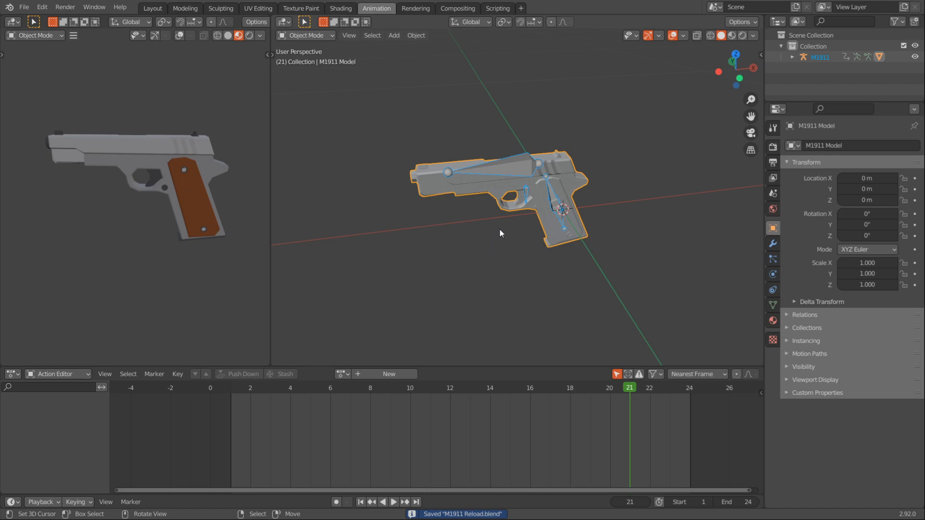
pyautogui.moveTo(500, 193)
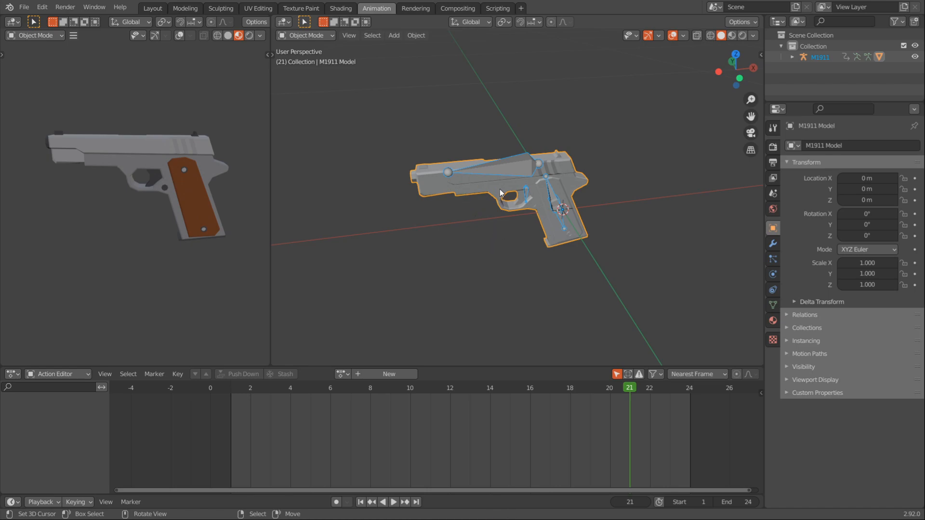
pyautogui.moveTo(503, 188)
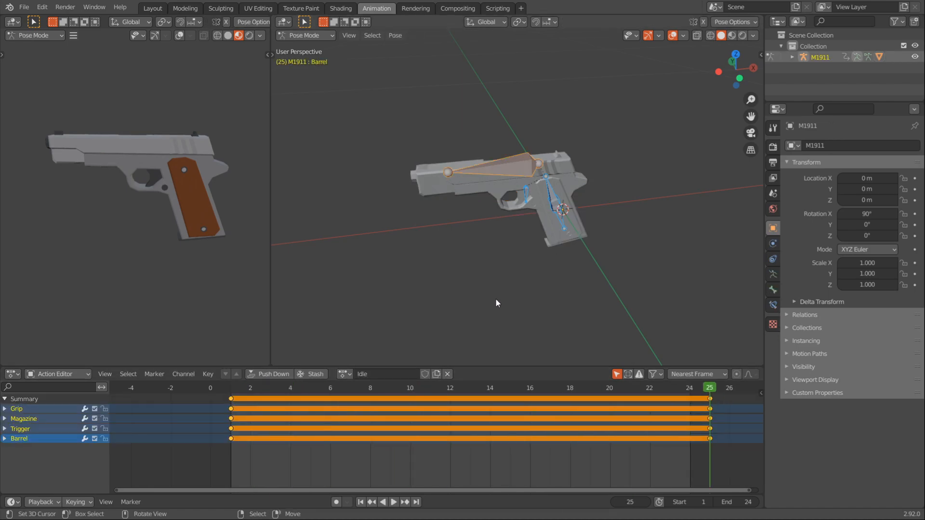
# Step: Play and scrub the idle action, then stop on frame 4 with the Barrel bone selected
pyautogui.click(230, 387)
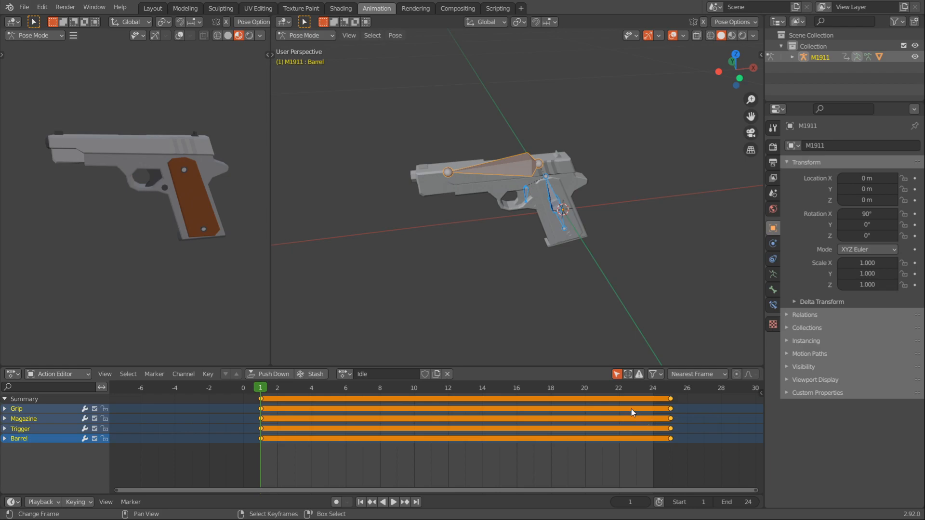
pyautogui.moveTo(542, 270)
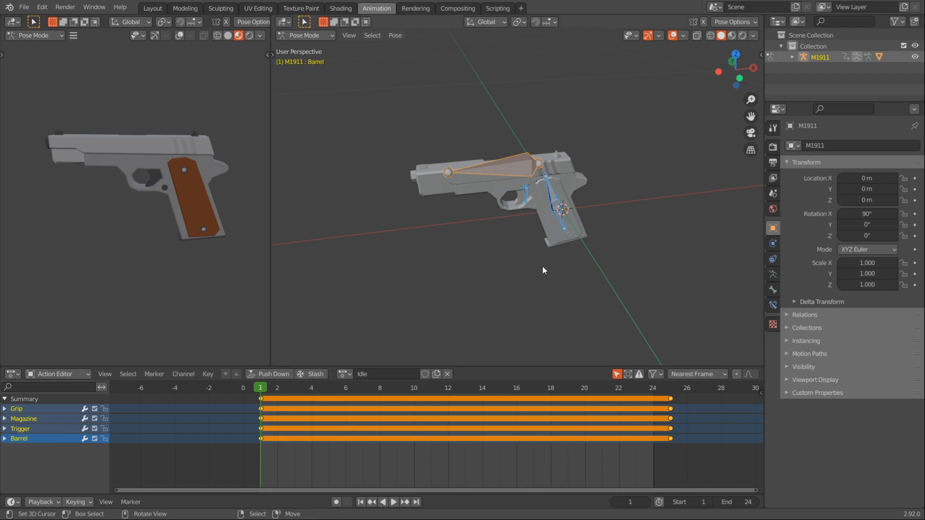
pyautogui.click(328, 387)
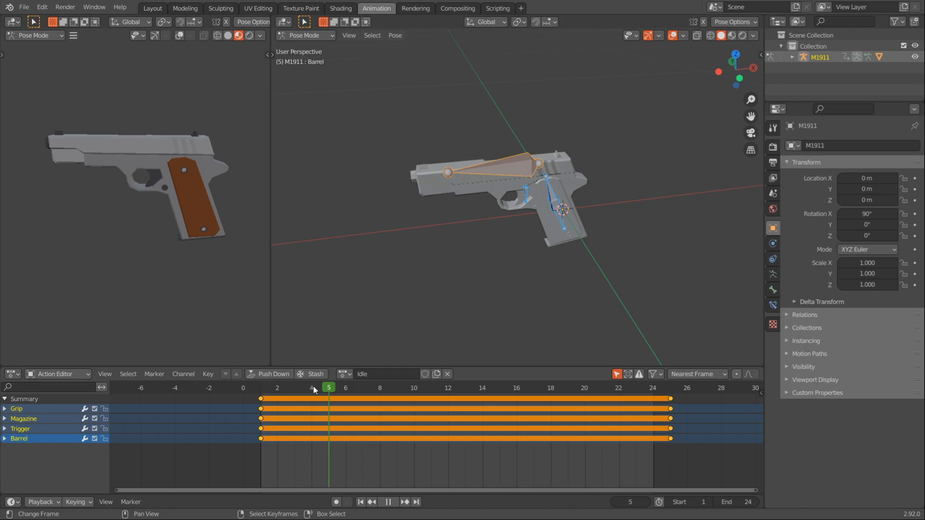
pyautogui.click(687, 387)
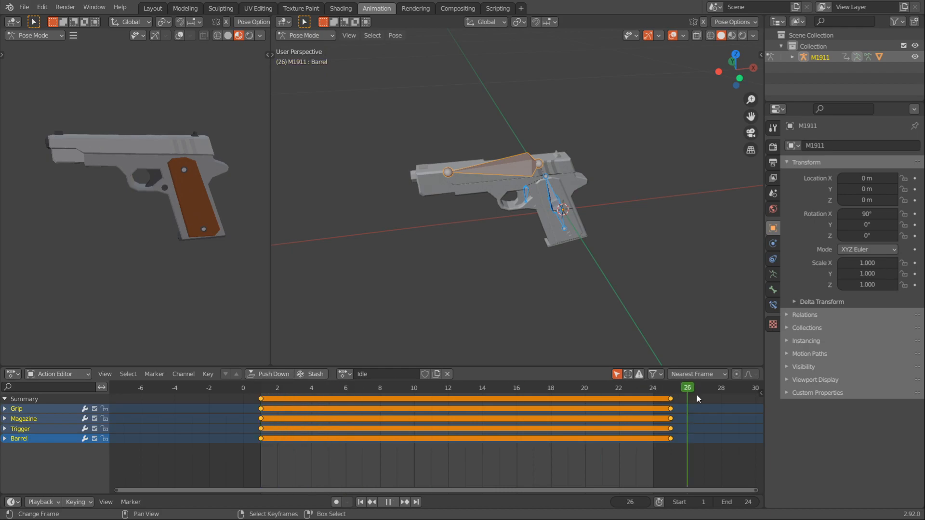
pyautogui.click(600, 387)
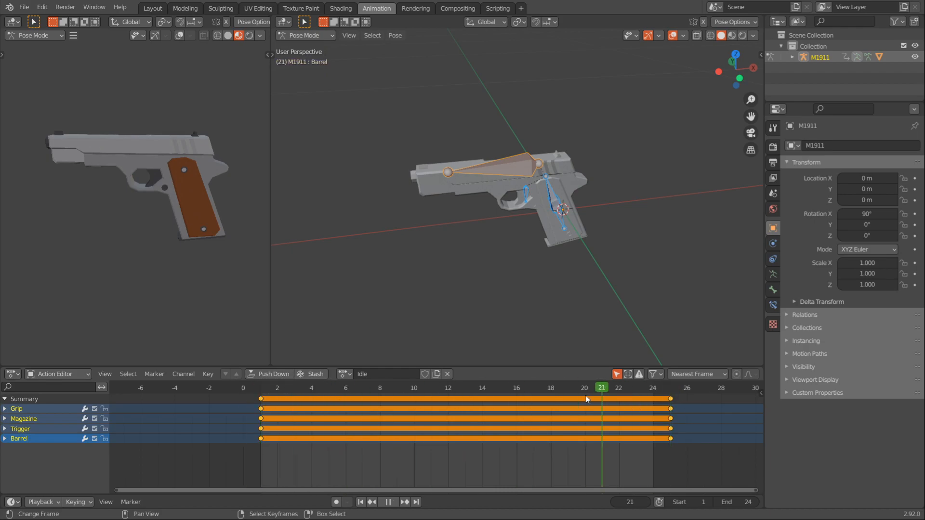
pyautogui.click(448, 388)
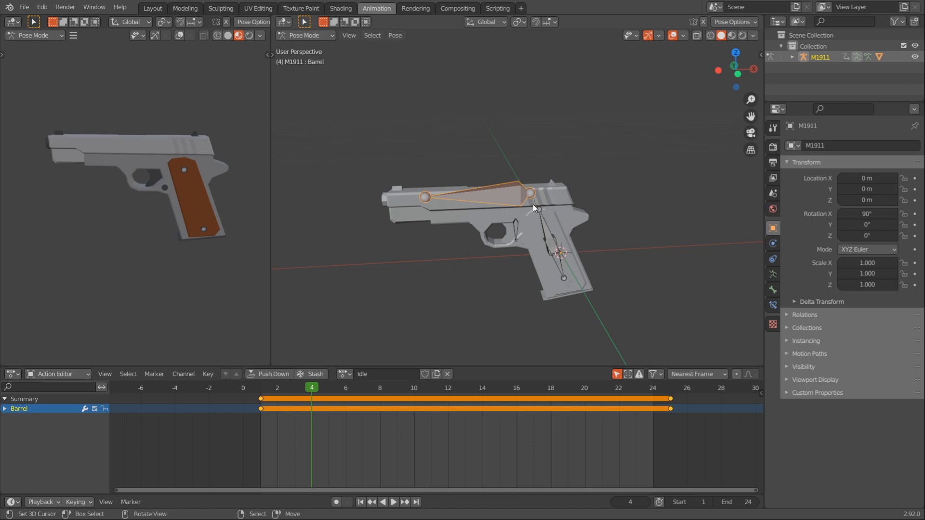
# Step: Key the Barrel bone pulled back at frame 4 and select the Magazine bone
pyautogui.press('g')
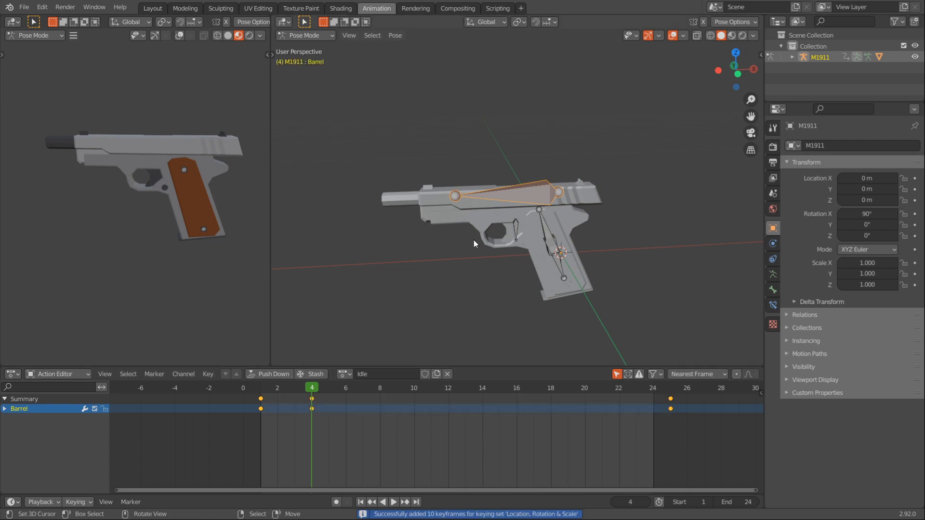
pyautogui.click(548, 225)
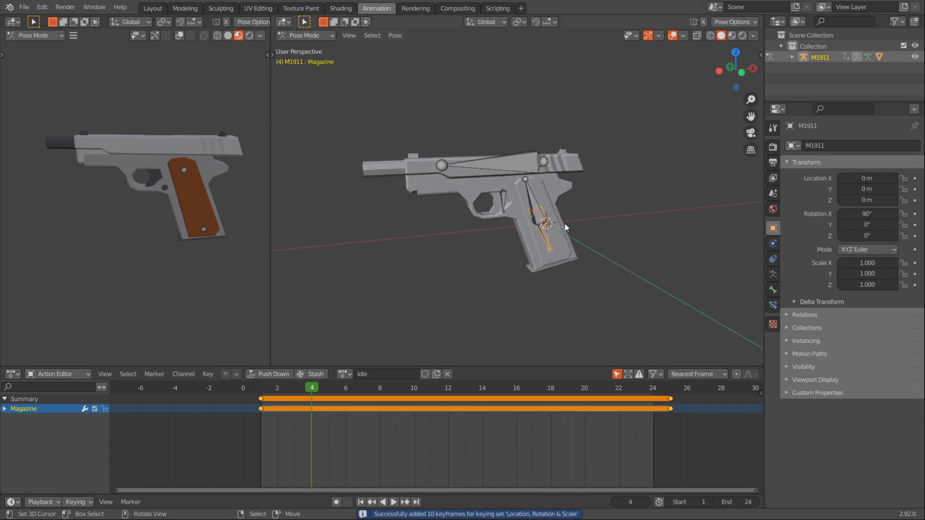
pyautogui.click(485, 22)
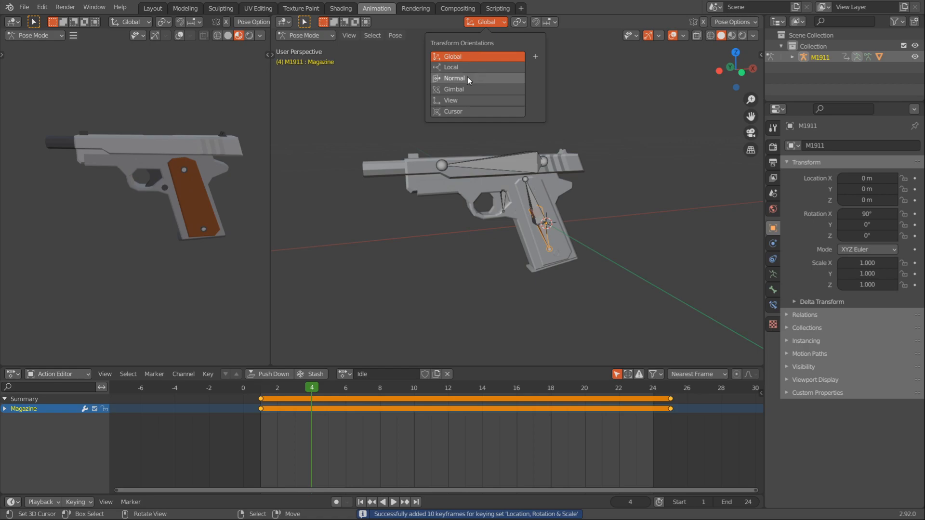
# Step: With Normal orientation, key the Magazine seated at frame 4, dropped by 10, back in by 16
pyautogui.click(454, 78)
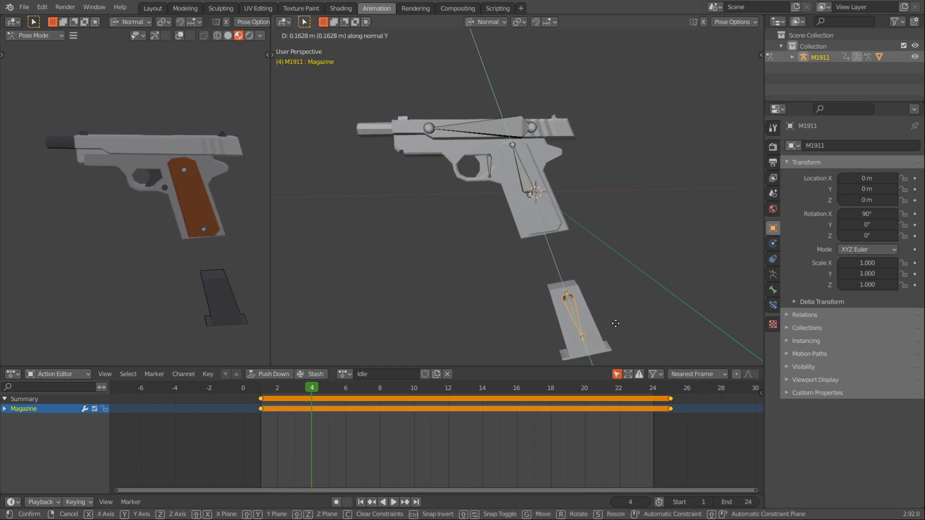
pyautogui.click(537, 247)
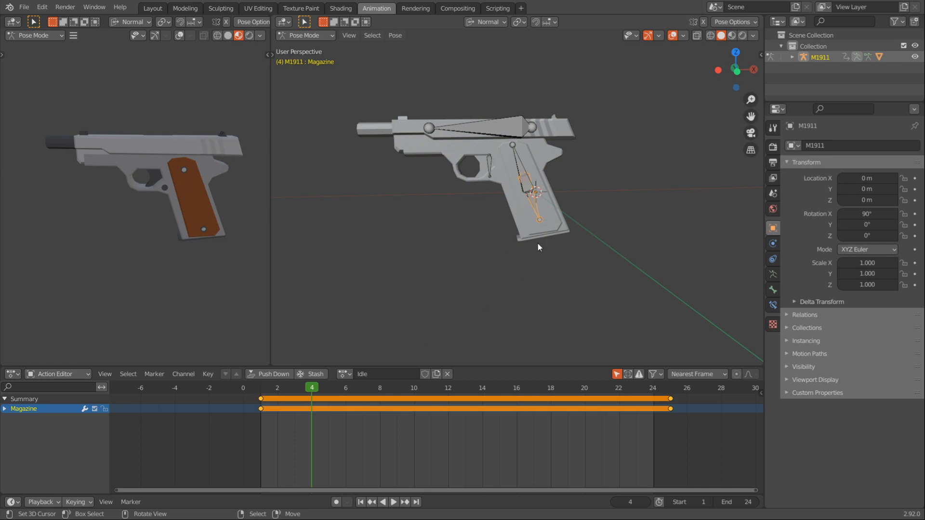
pyautogui.press('i')
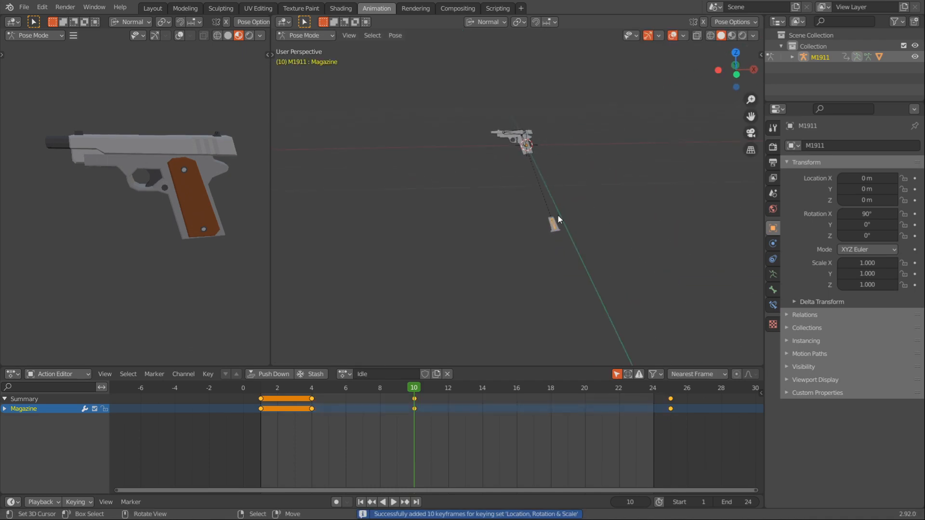
pyautogui.click(515, 387)
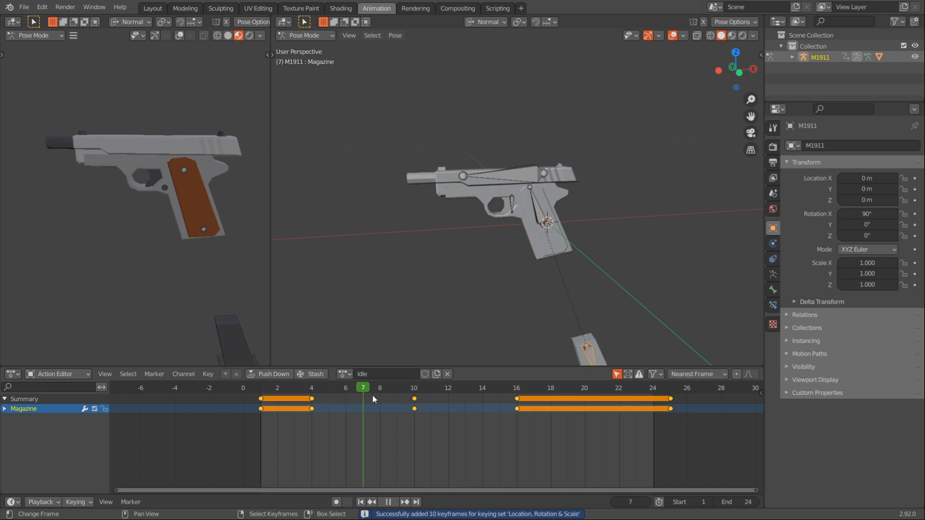
# Step: Scrub through the frames to check the magazine dropping out and sliding back in
pyautogui.click(346, 387)
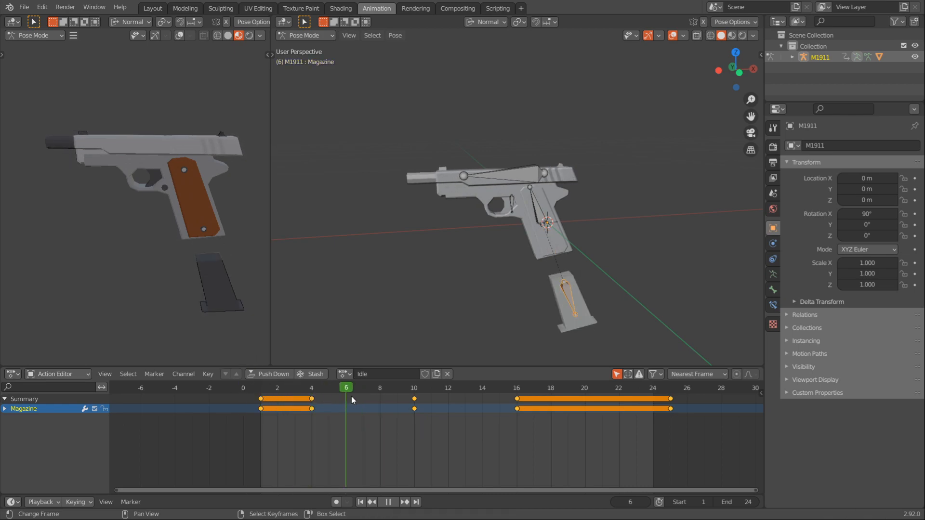
pyautogui.click(533, 387)
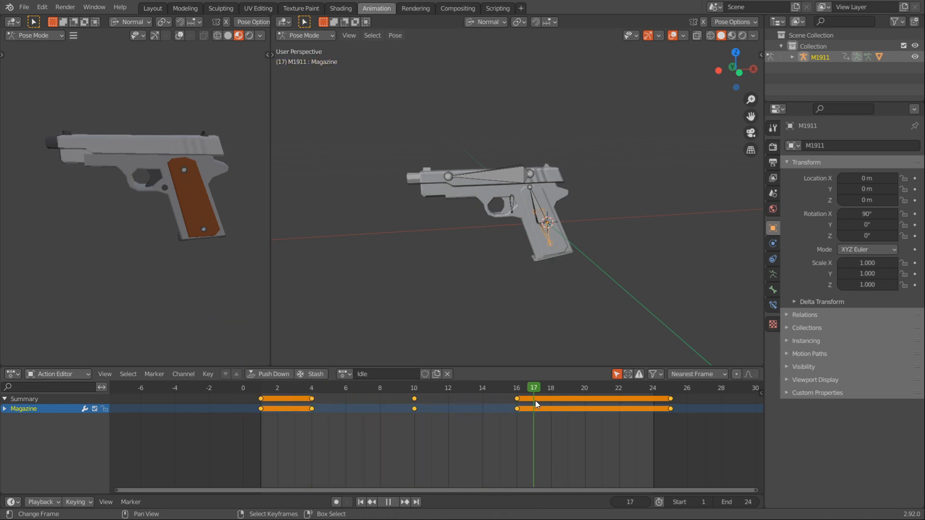
pyautogui.click(294, 387)
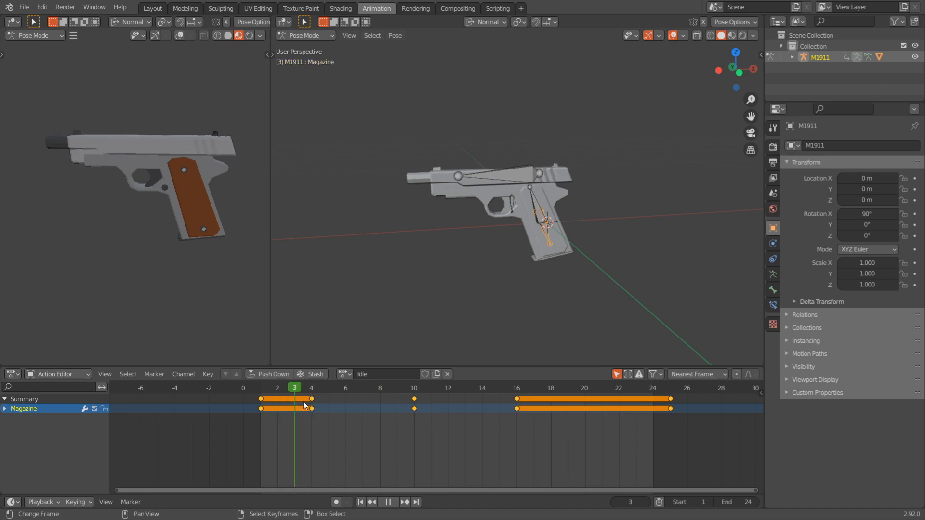
pyautogui.click(397, 387)
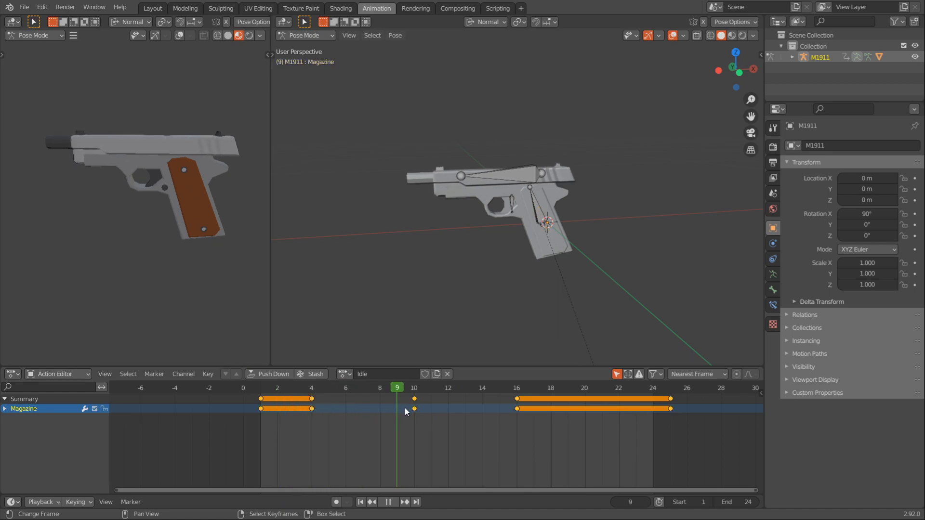
pyautogui.click(500, 387)
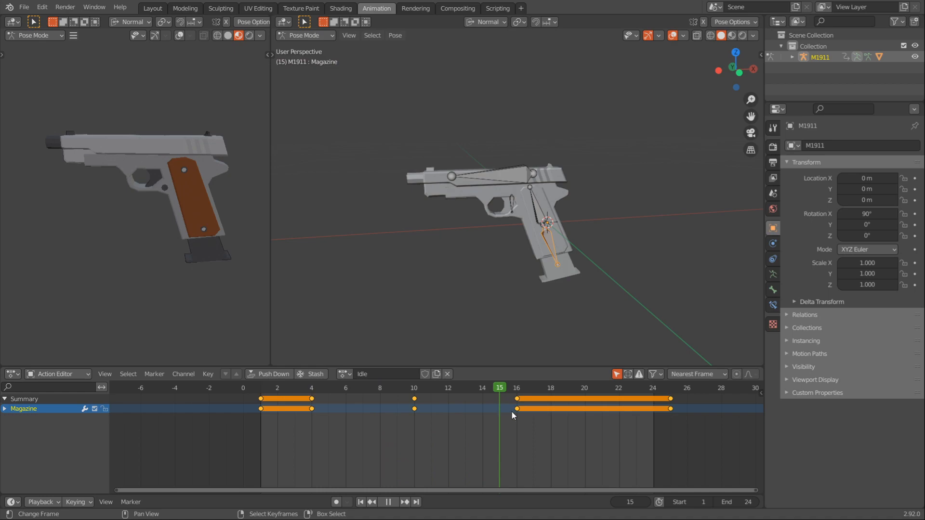
# Step: Settle on frame 16 where the magazine seats and select the Barrel bone
pyautogui.click(359, 502)
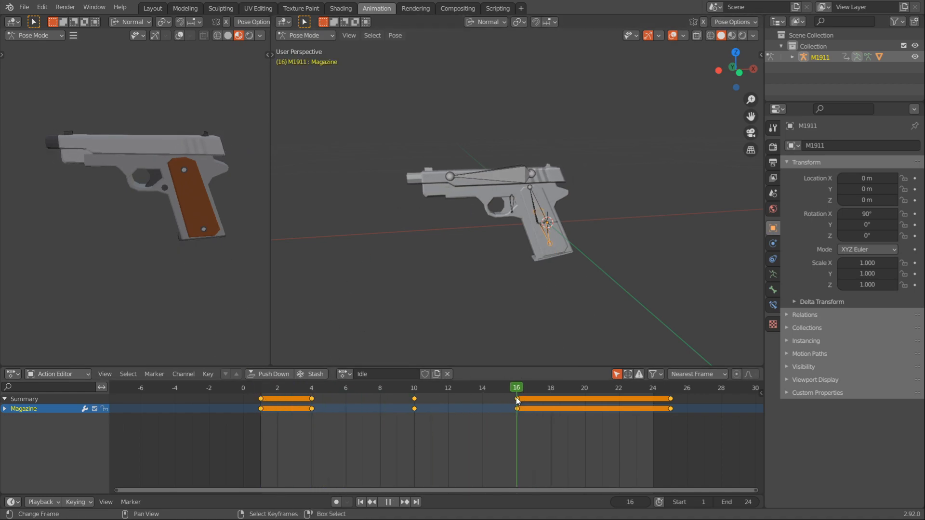
pyautogui.click(532, 388)
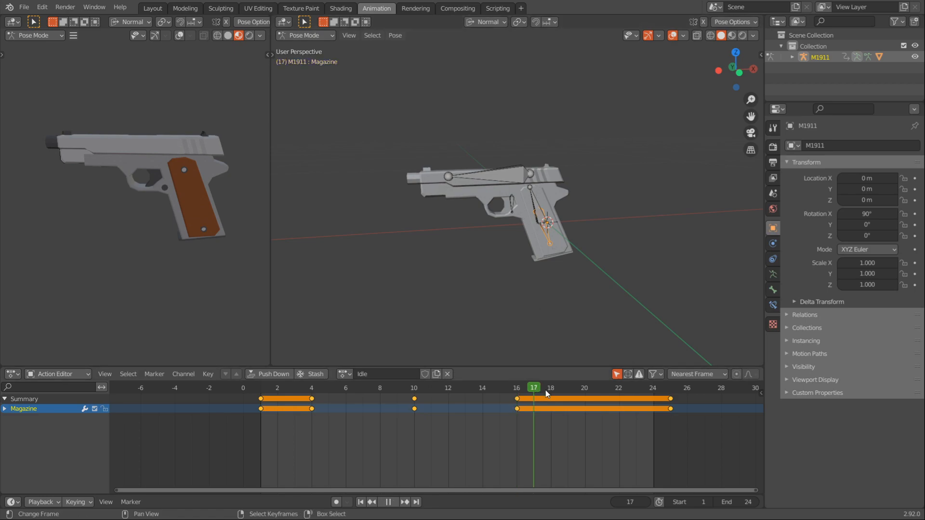
pyautogui.click(516, 387)
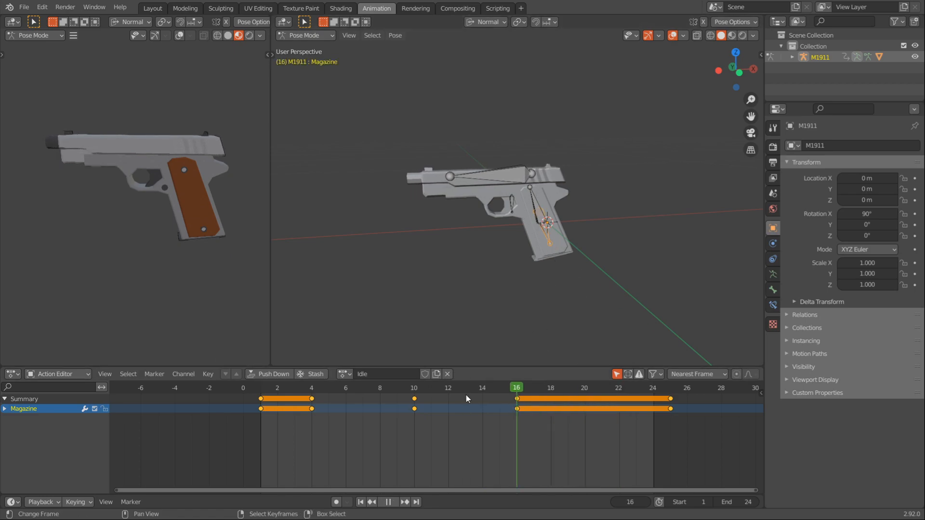
pyautogui.click(295, 388)
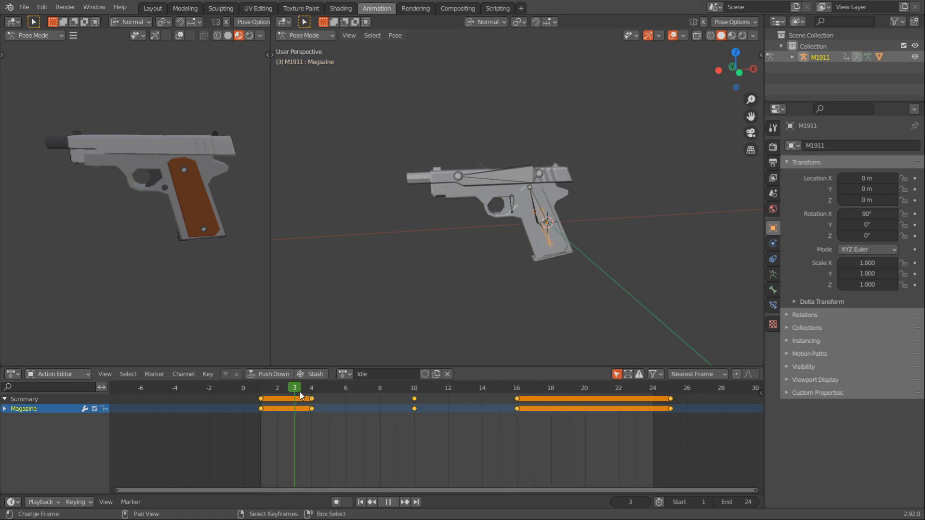
pyautogui.click(312, 388)
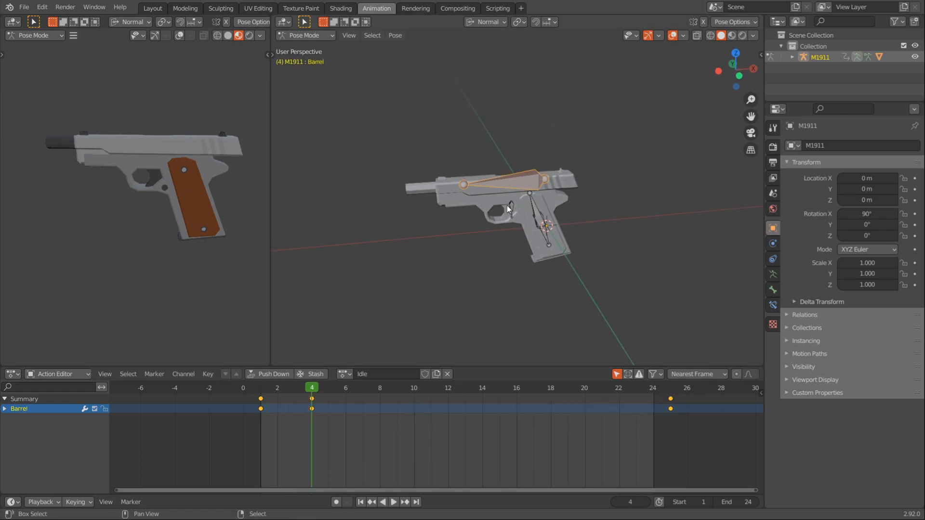
# Step: Key the Barrel pose around frames 16-20 and preview the slide motion
pyautogui.click(516, 387)
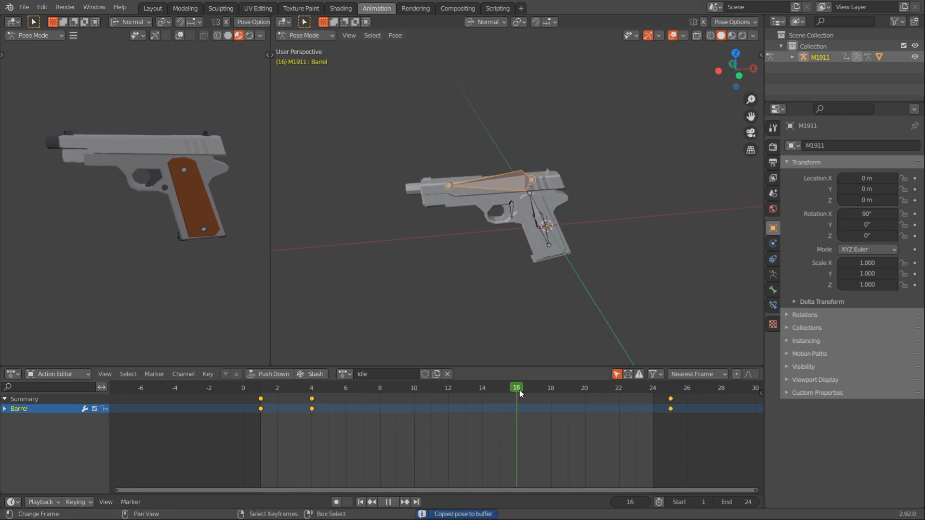
pyautogui.click(532, 387)
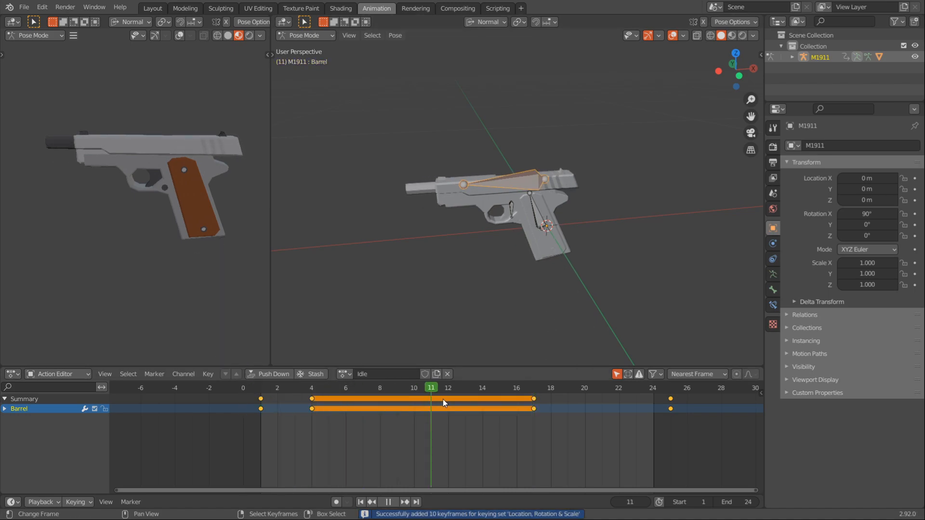
pyautogui.click(533, 388)
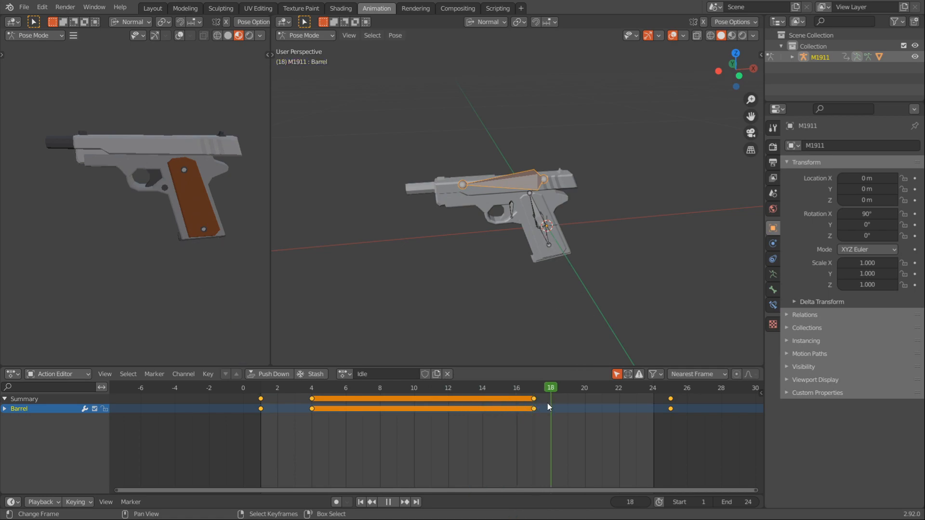
pyautogui.press('g')
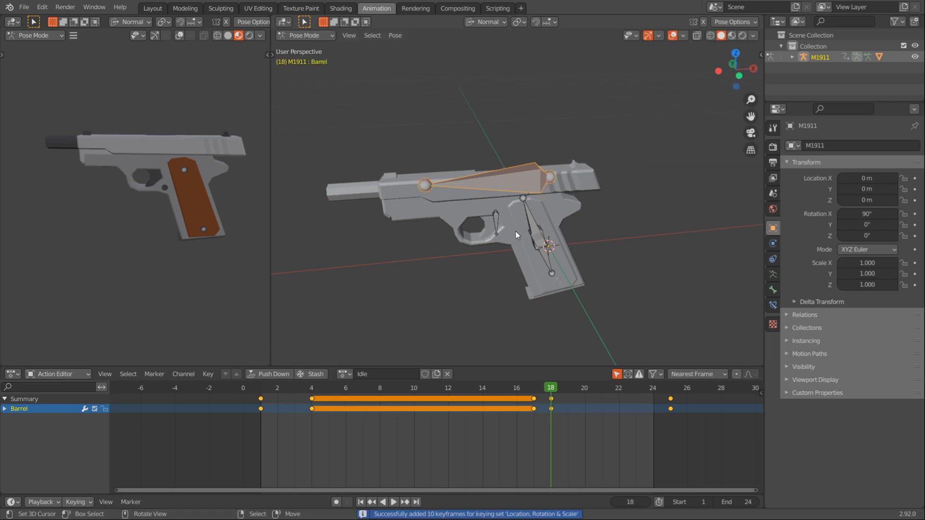
pyautogui.click(585, 387)
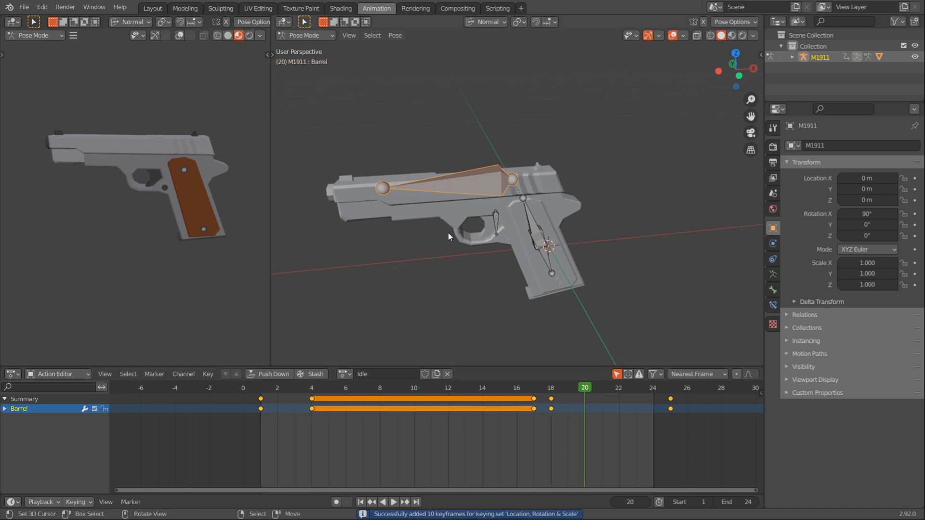
pyautogui.click(393, 502)
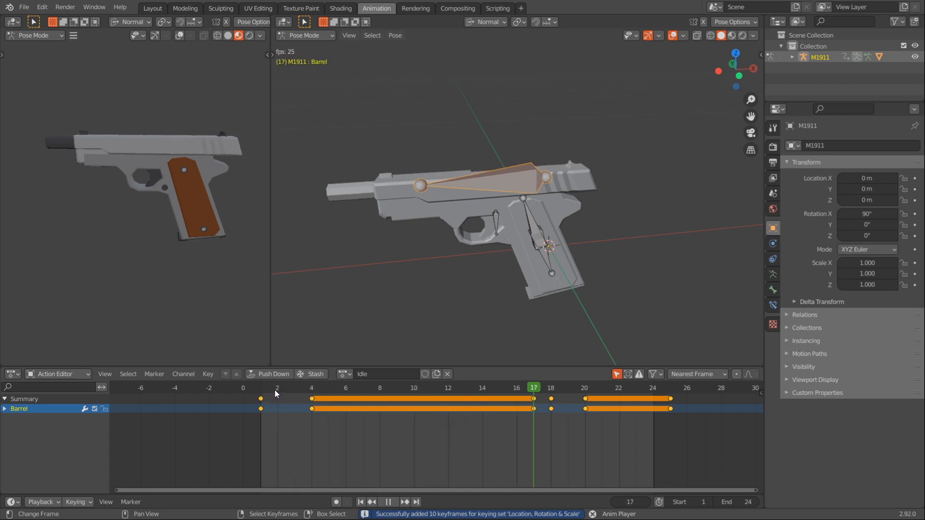
pyautogui.click(278, 387)
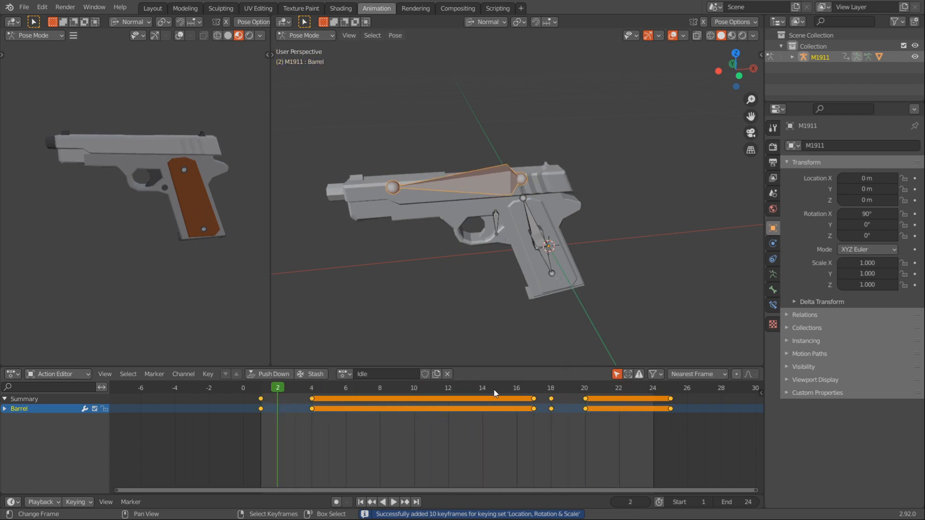
pyautogui.click(393, 501)
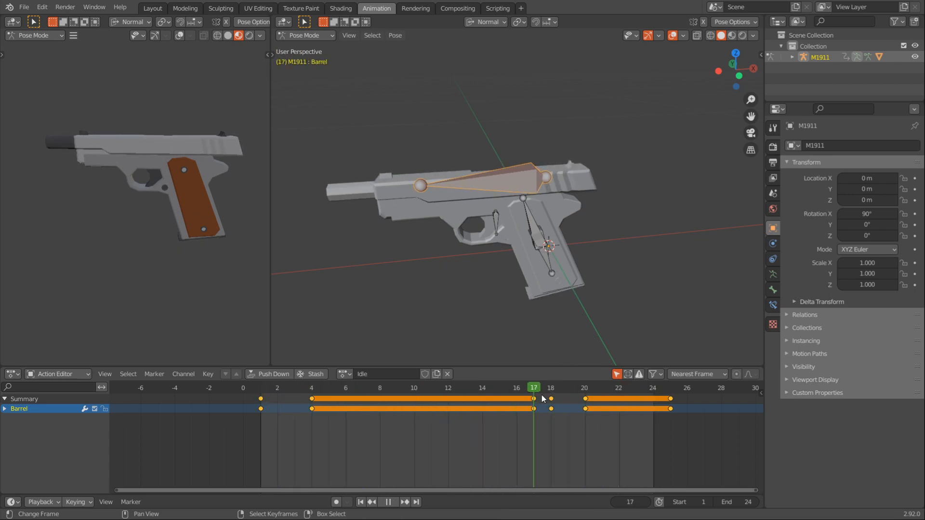
pyautogui.moveTo(536, 399)
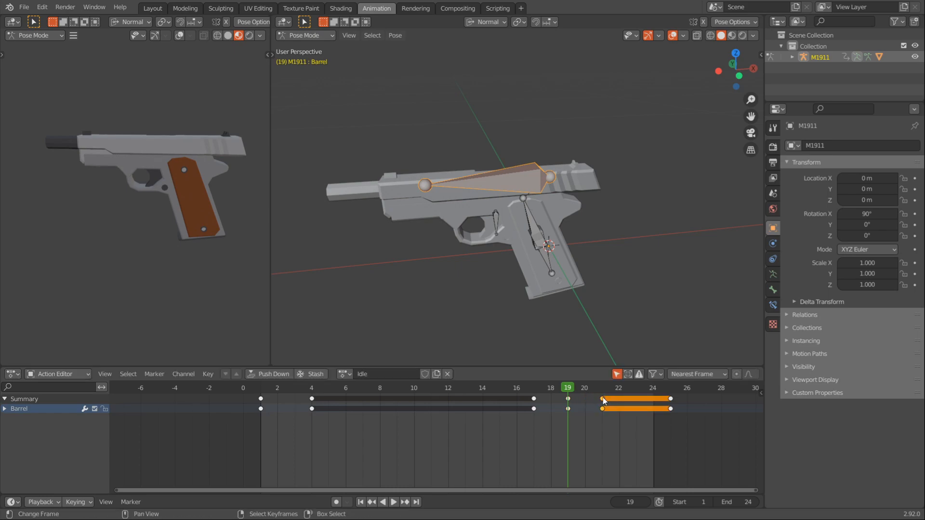
# Step: Key the Barrel slid forward at frame 19, rename the action Reload and save
pyautogui.click(260, 387)
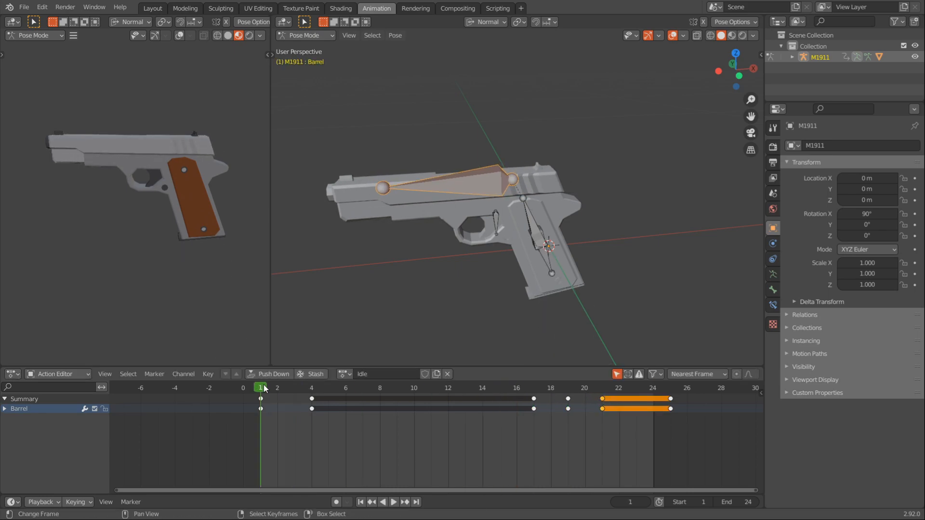
pyautogui.click(393, 500)
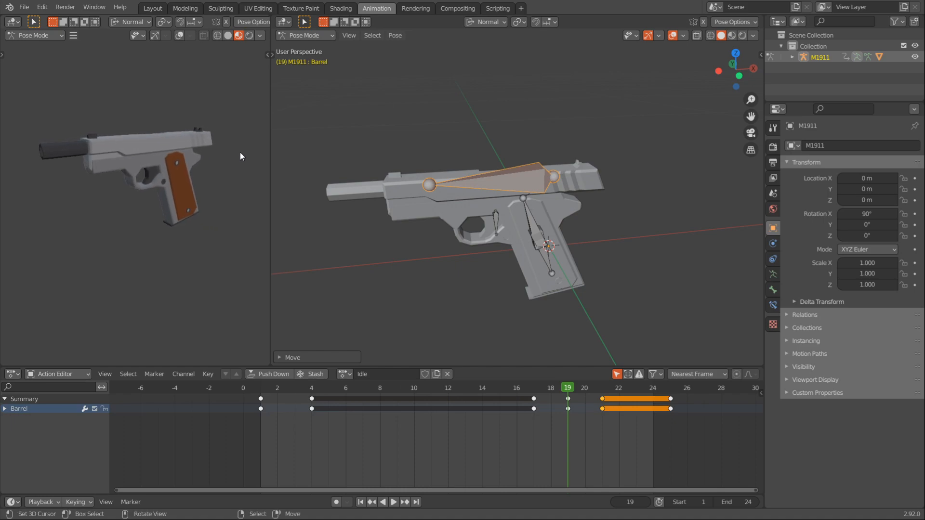
pyautogui.press('g')
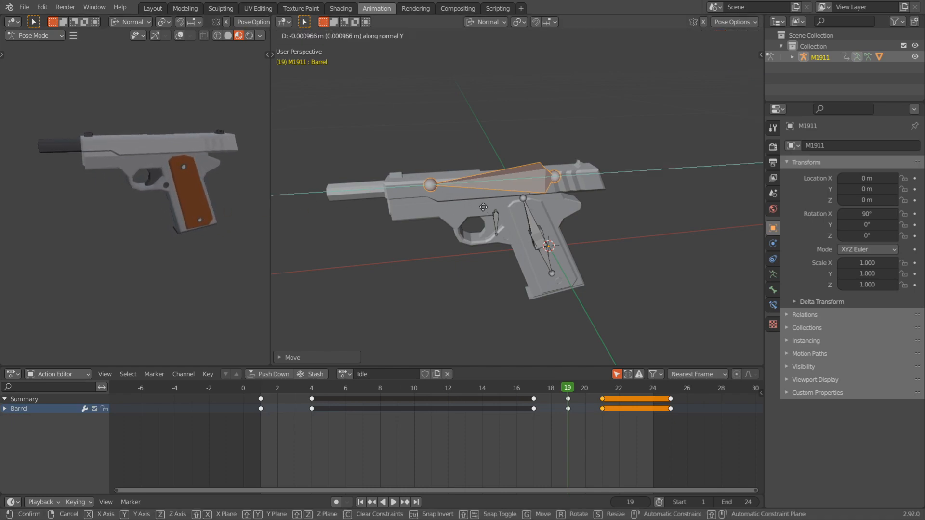
pyautogui.click(482, 387)
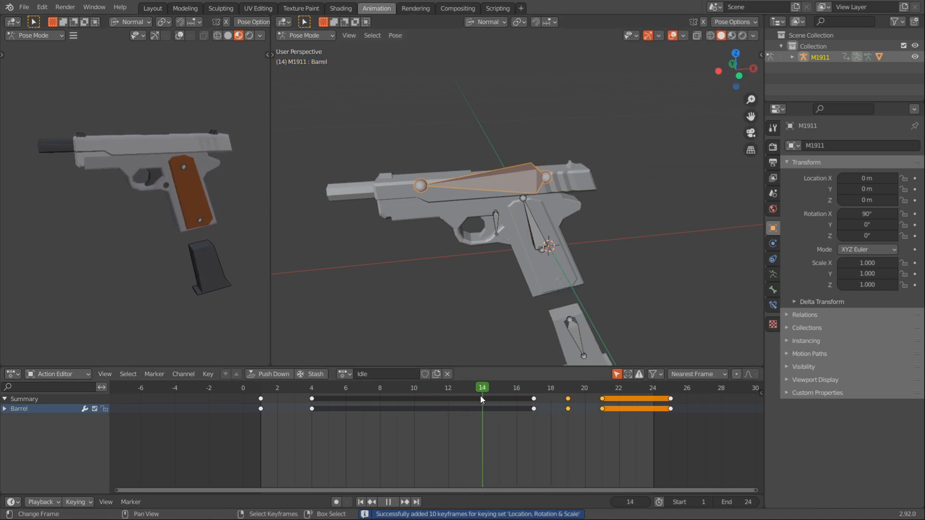
pyautogui.click(327, 387)
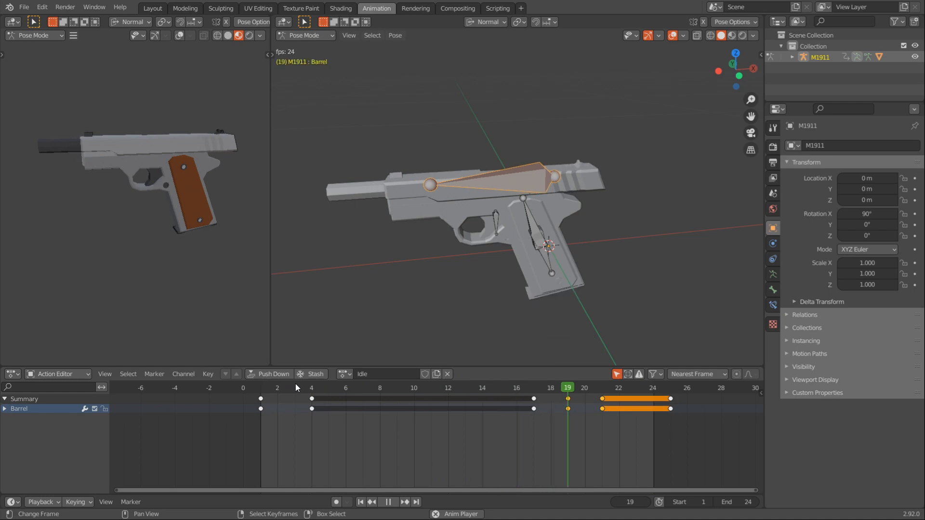
pyautogui.click(448, 387)
pyautogui.write('Reload')
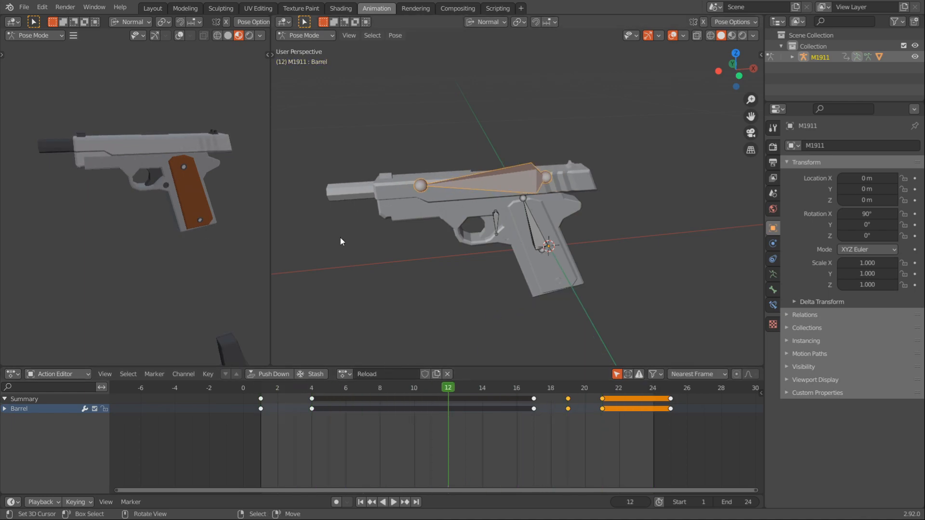
pyautogui.press('Ctrl+S')
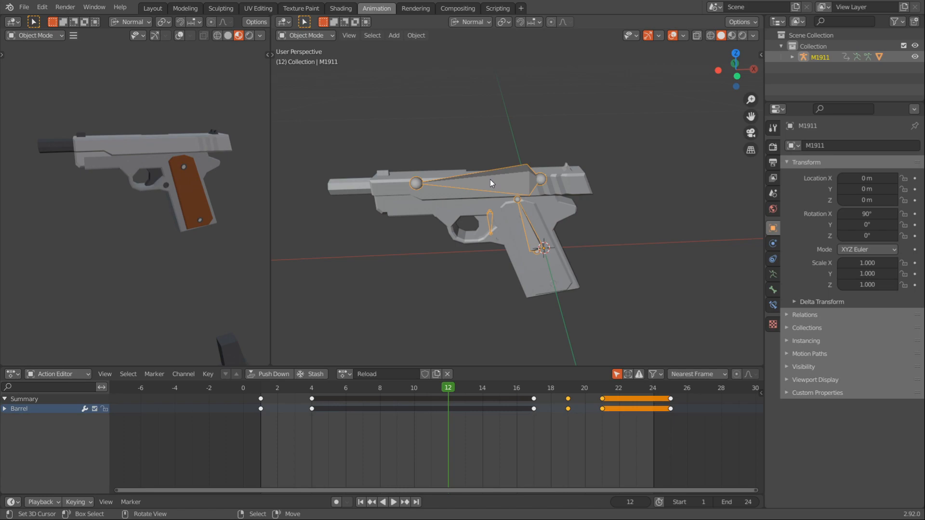
pyautogui.moveTo(324, 105)
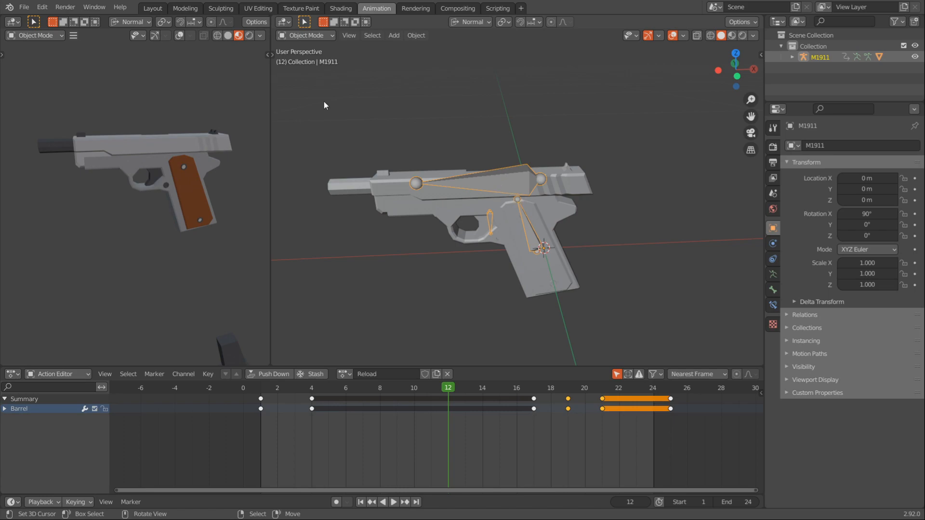
# Step: Export M1911 Reload.fbx to the M1911 animations folder: selected armature only, FBX Units Scale
pyautogui.click(24, 7)
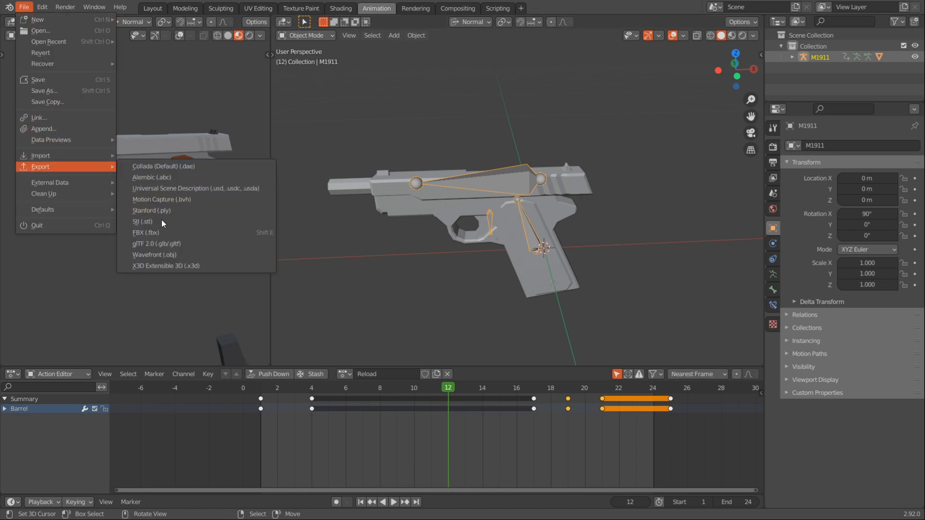
pyautogui.click(144, 232)
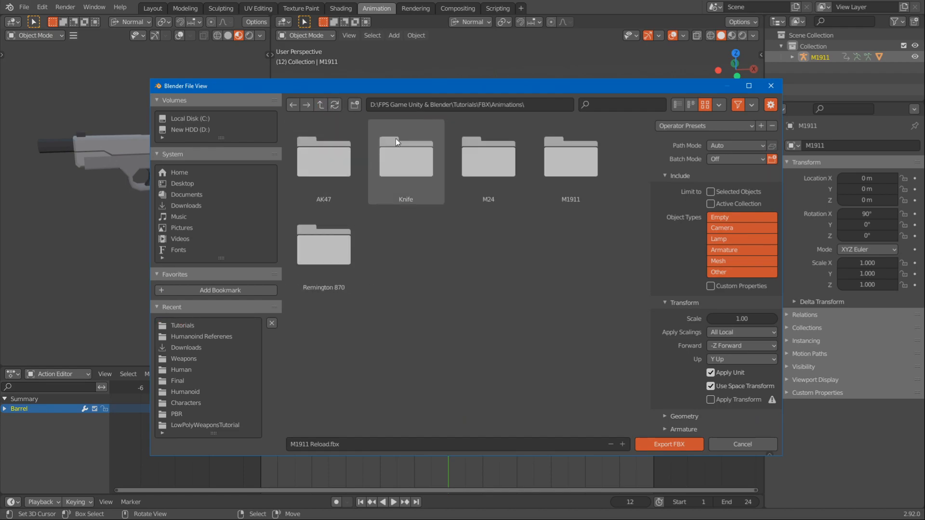
pyautogui.doubleClick(569, 156)
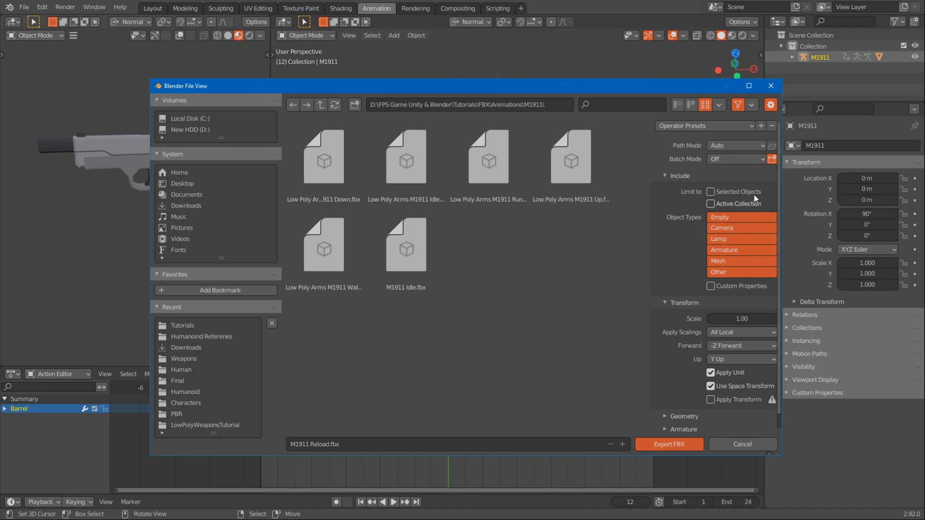
pyautogui.click(711, 191)
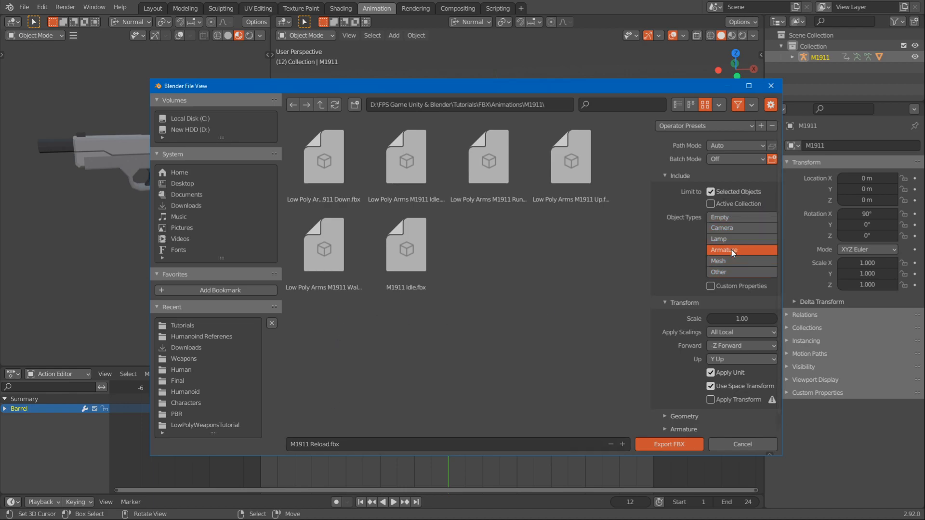
pyautogui.click(740, 331)
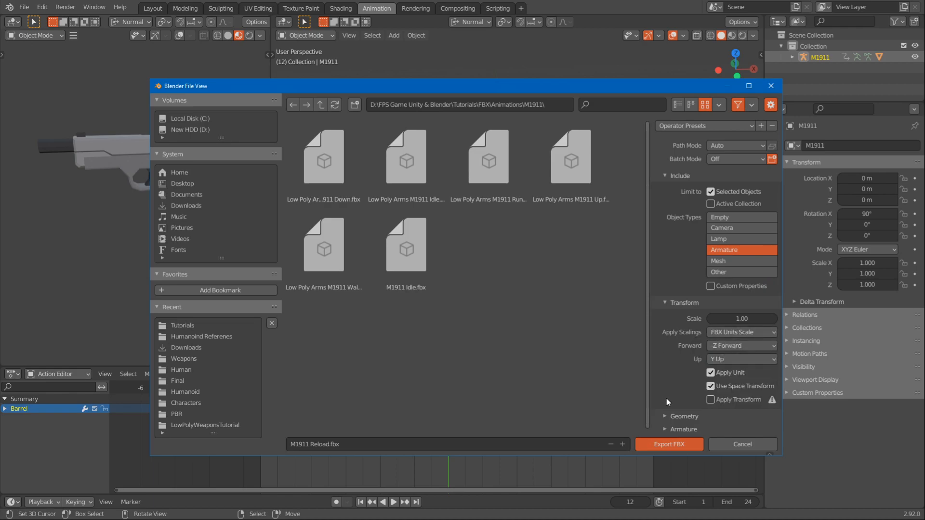
pyautogui.click(668, 444)
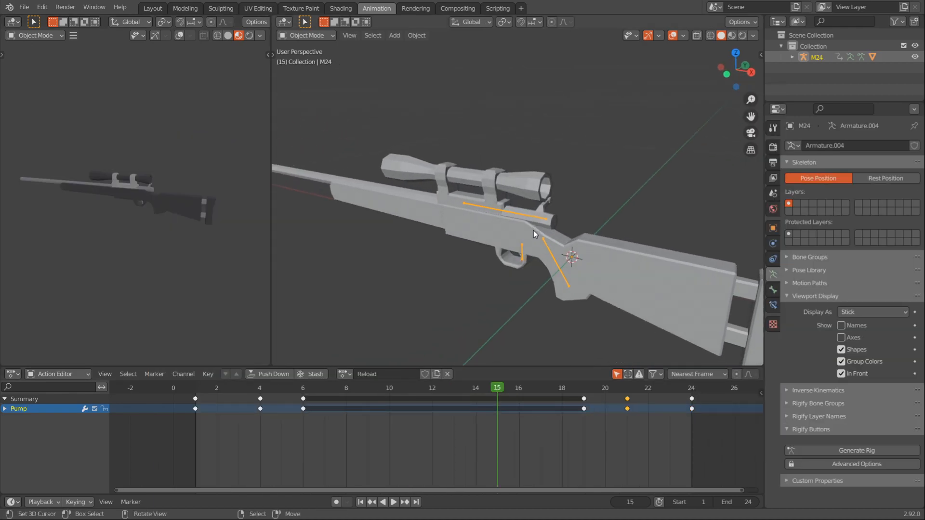
pyautogui.moveTo(471, 215)
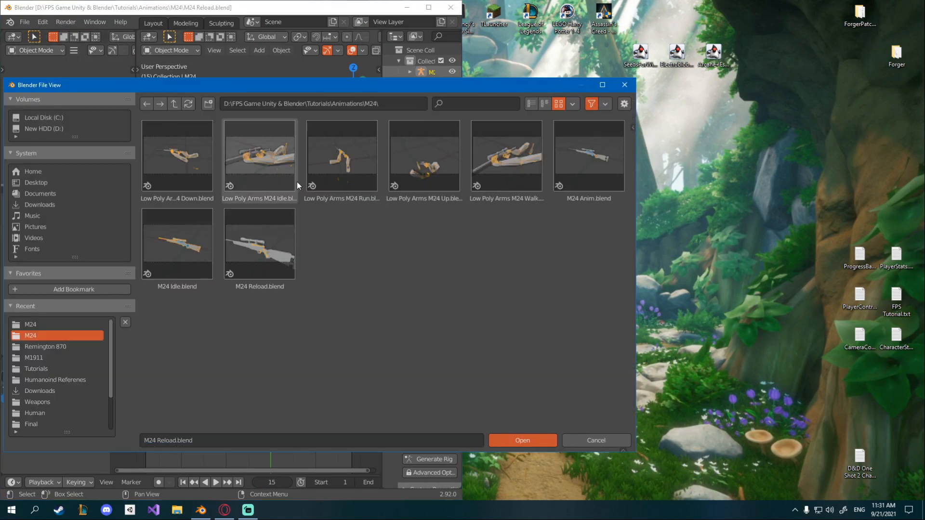
# Step: Browse up to the Animations folder and open Low Poly Arms M1911 Idle.blend in the second window
pyautogui.click(173, 103)
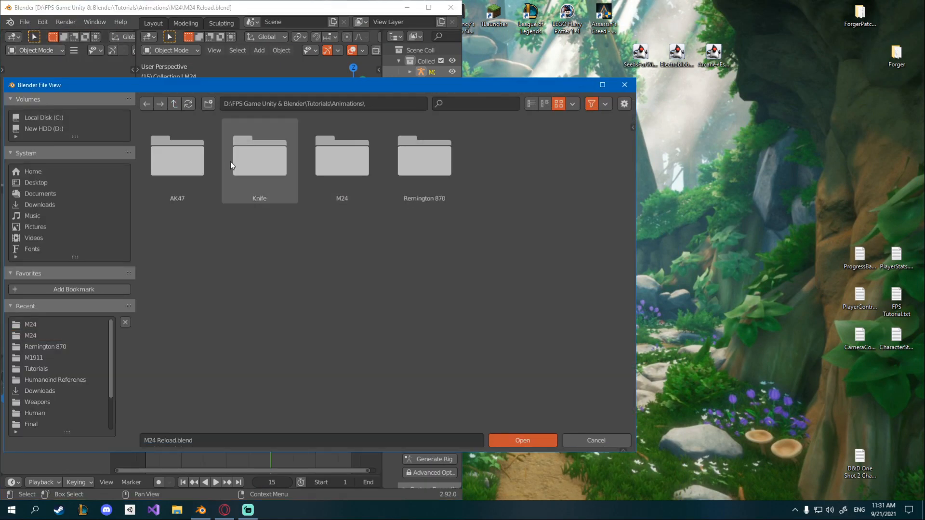
pyautogui.click(174, 103)
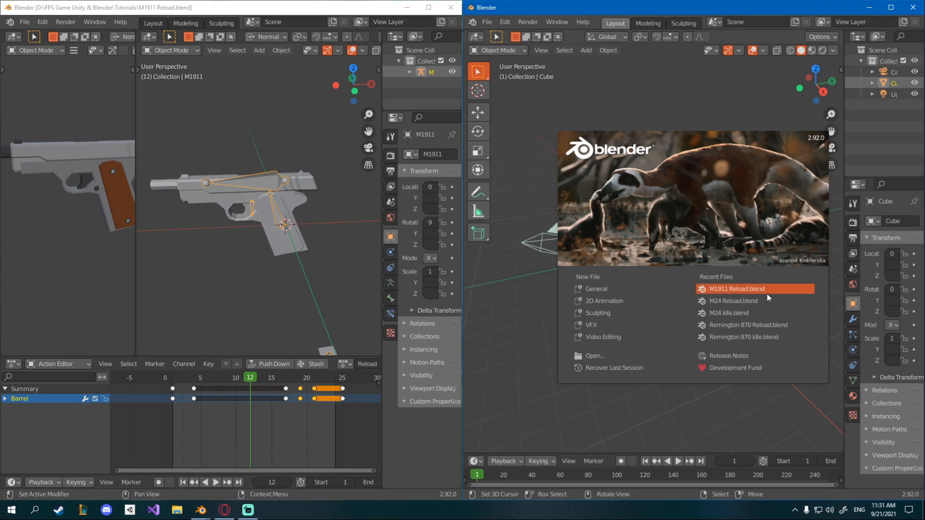
pyautogui.moveTo(613, 355)
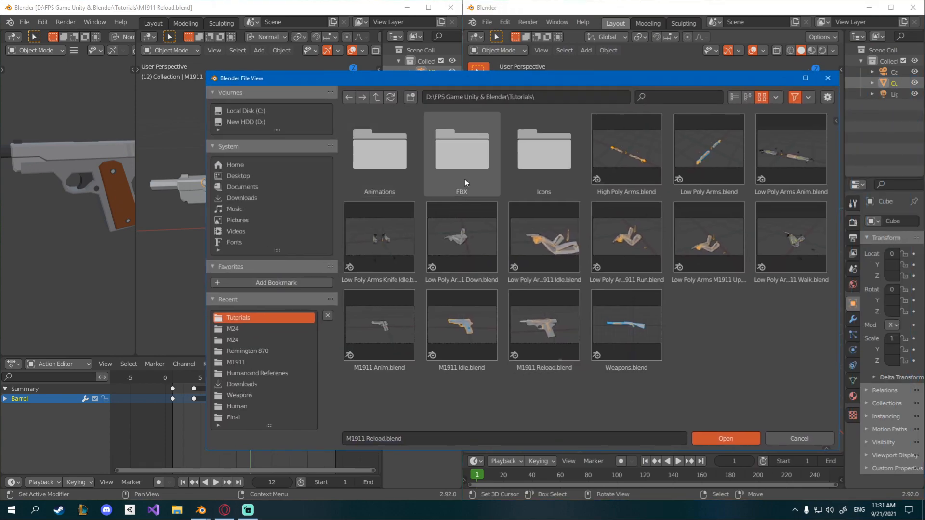
pyautogui.moveTo(461, 238)
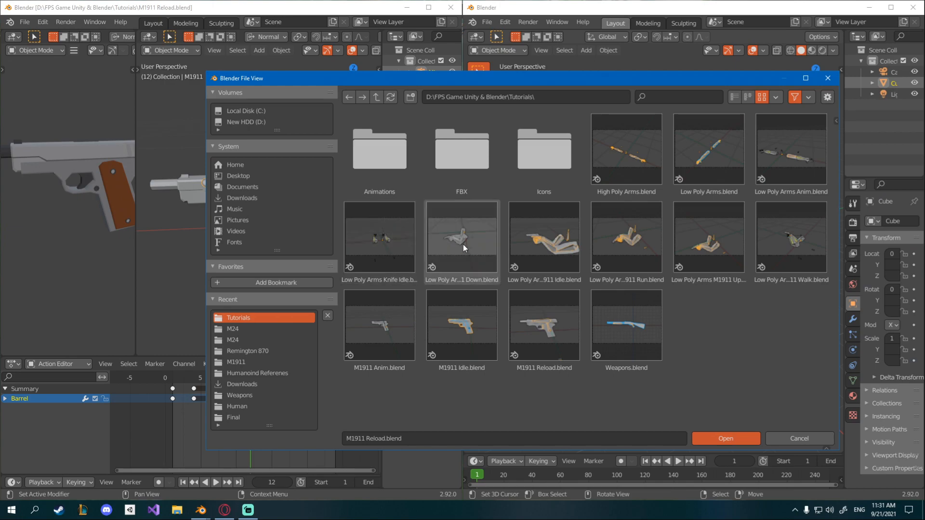
pyautogui.click(461, 236)
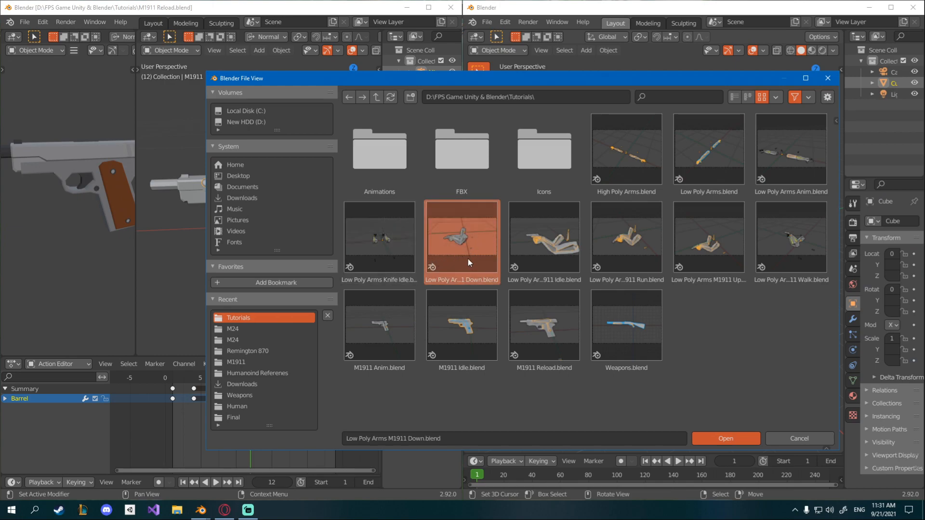
pyautogui.click(543, 236)
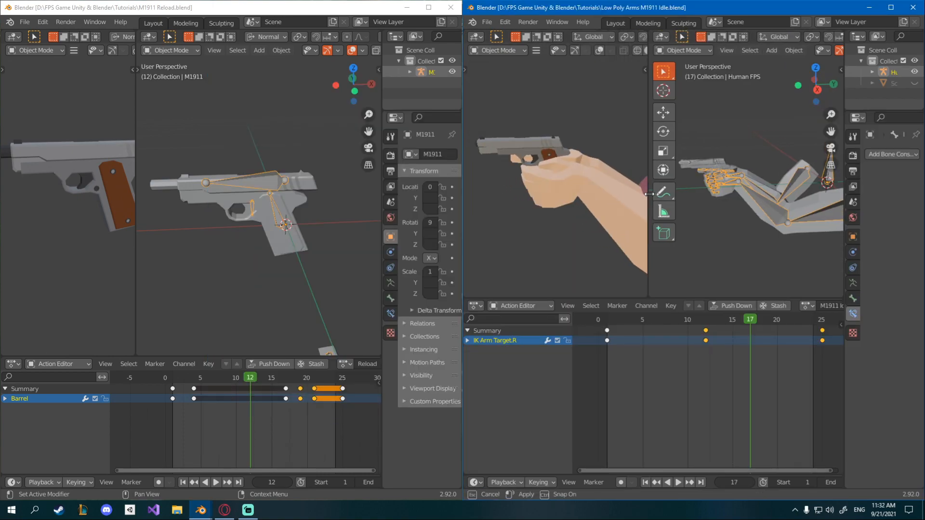
# Step: Rotate the pasted M1911 to face forward and slide it along Y to sit in the hands
pyautogui.click(737, 188)
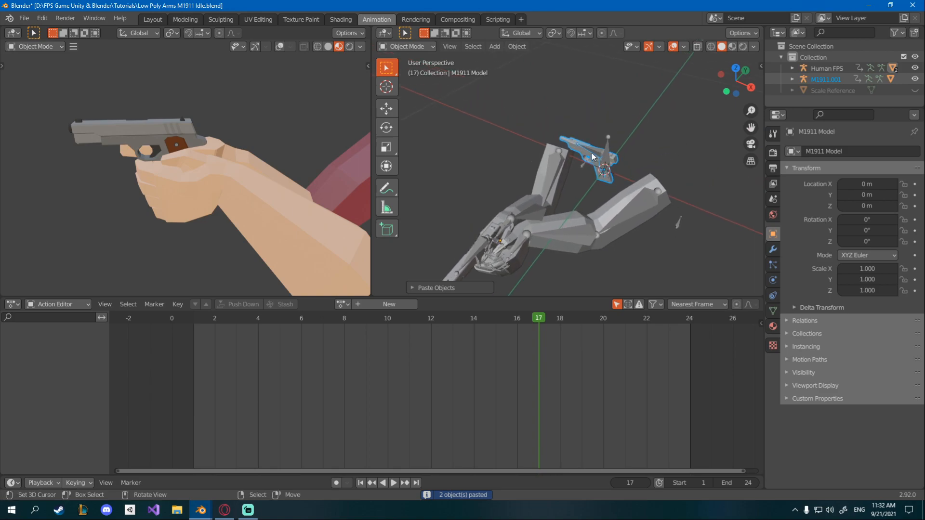
pyautogui.press('r')
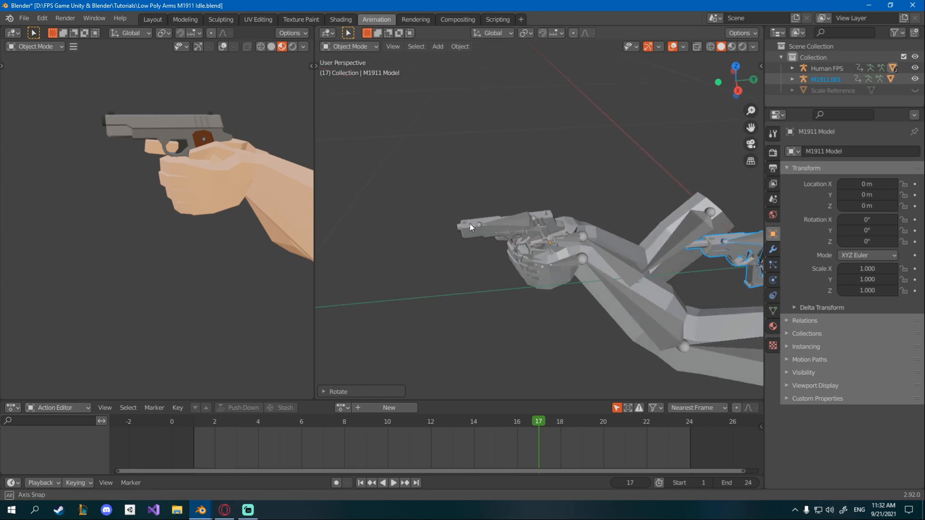
pyautogui.press('g')
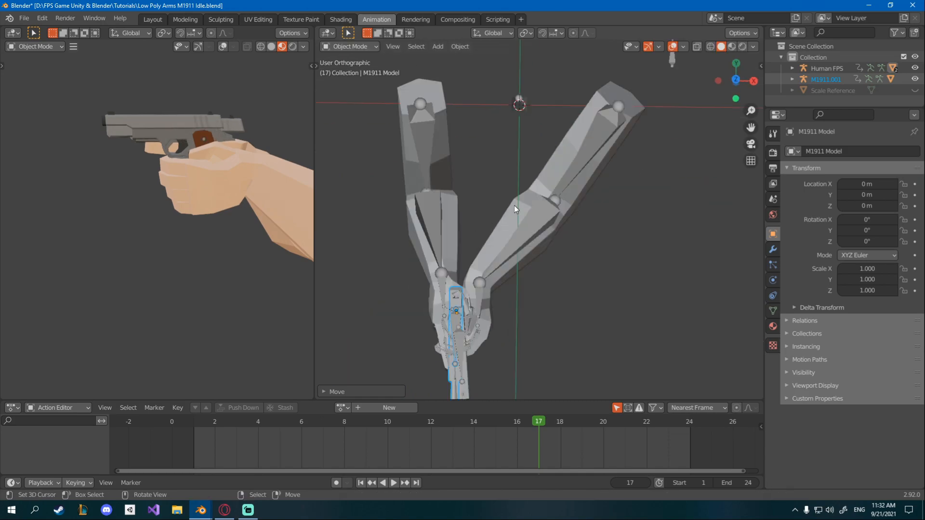
pyautogui.press('g')
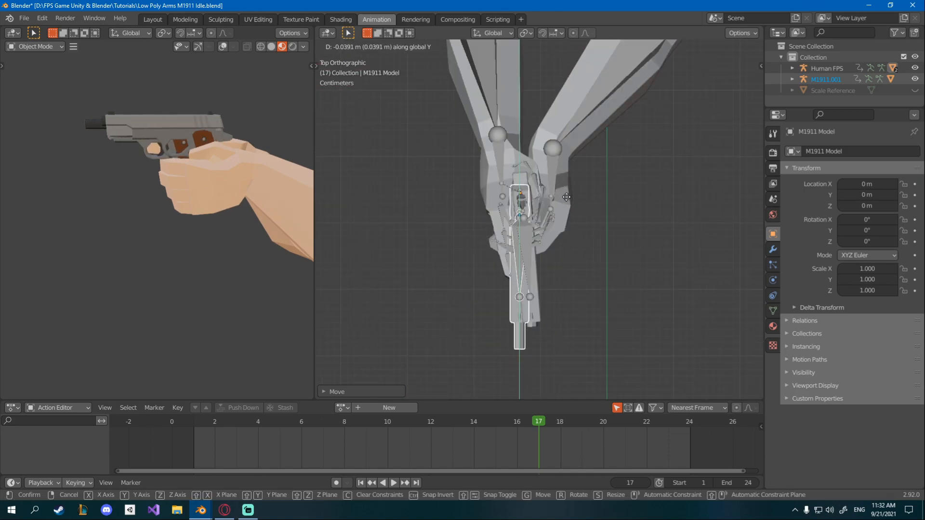
pyautogui.click(562, 193)
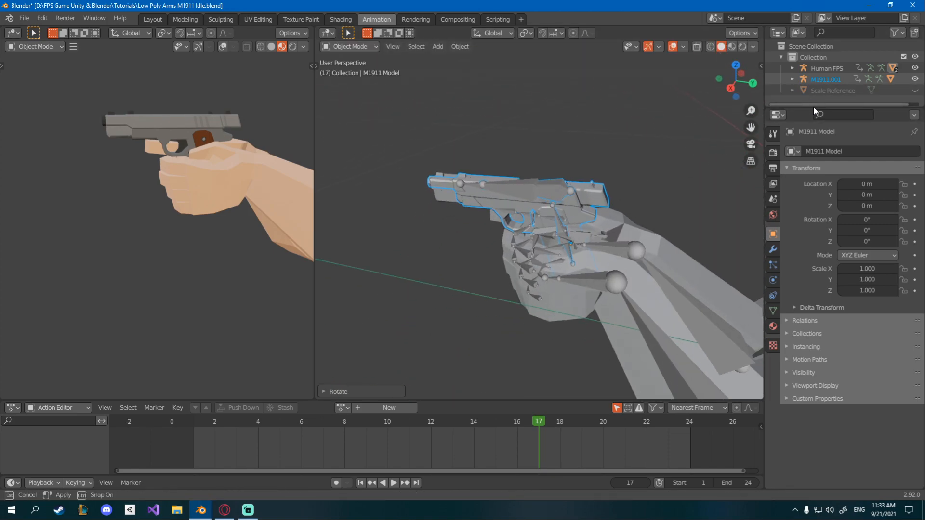
# Step: Delete the old M1911 hierarchy under Human FPS and parent the new pistol to the rig as Object
pyautogui.click(793, 67)
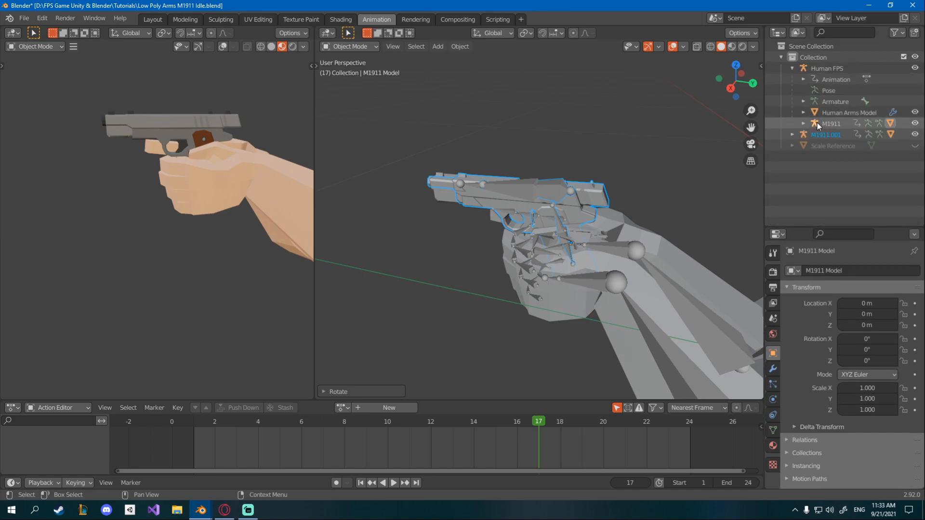
pyautogui.click(804, 123)
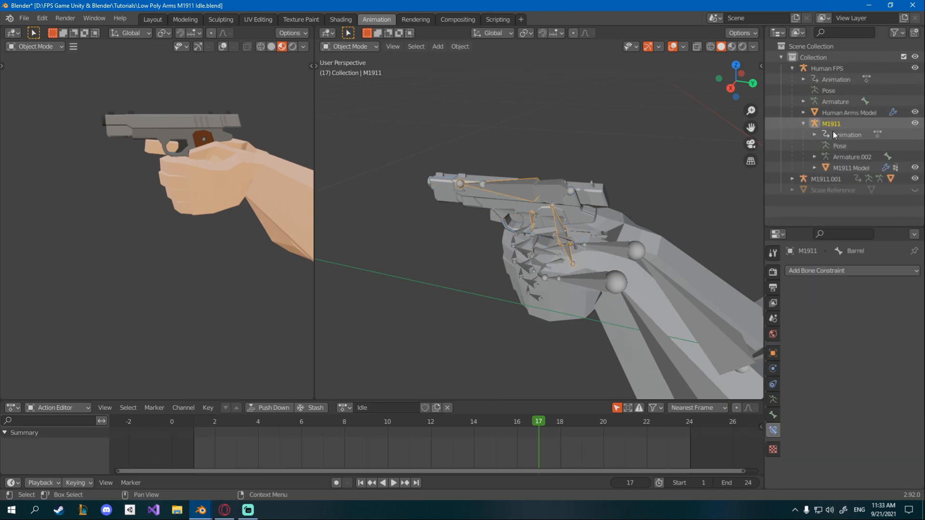
pyautogui.click(850, 168)
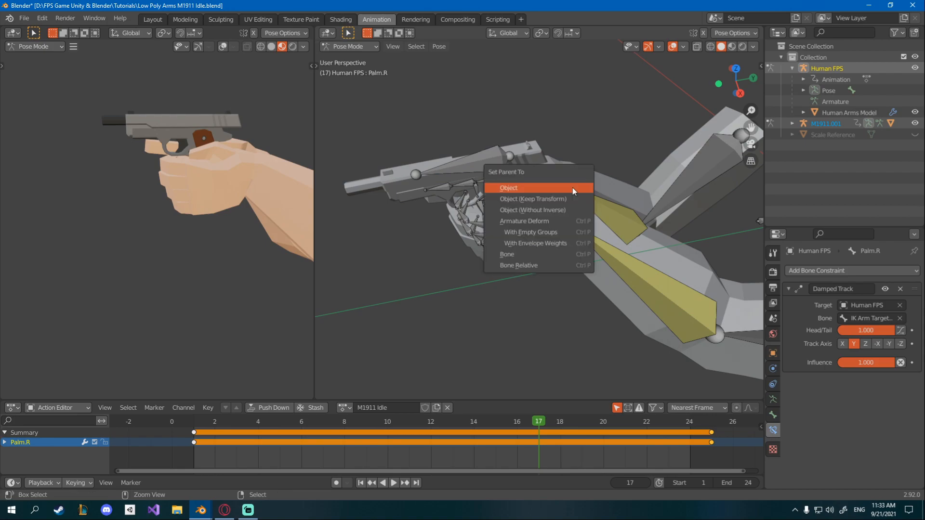
pyautogui.click(507, 188)
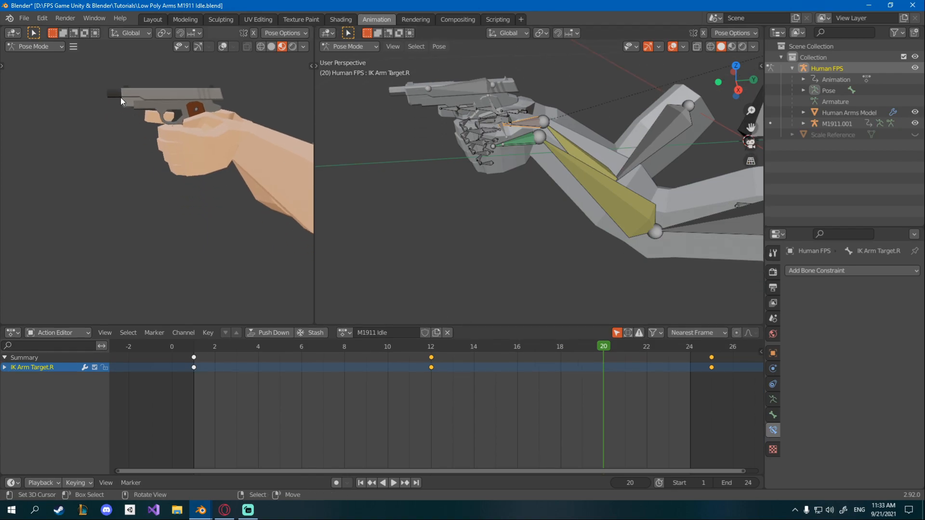
# Step: Save the scene as Low Poly Arms M1911 Reload.blend
pyautogui.click(23, 18)
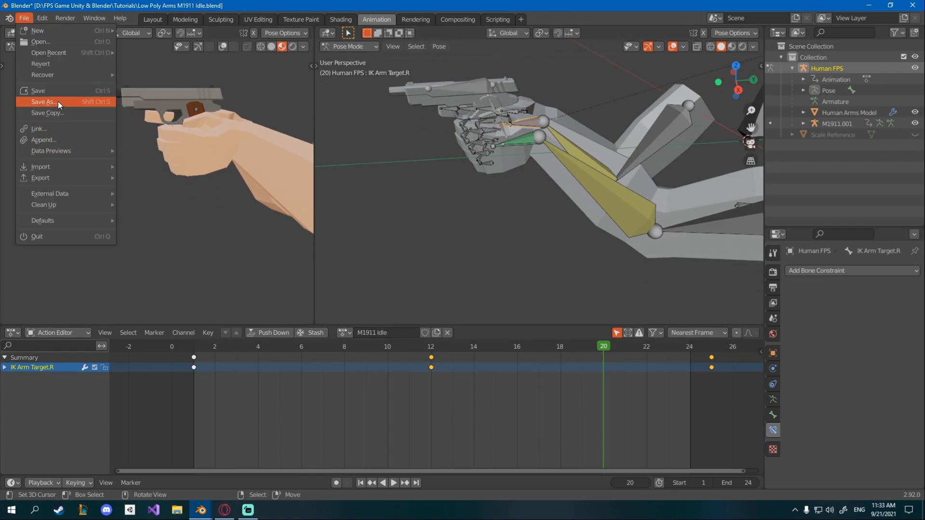
pyautogui.click(43, 101)
pyautogui.write('Low Poly Arms M1911 Reload.blend')
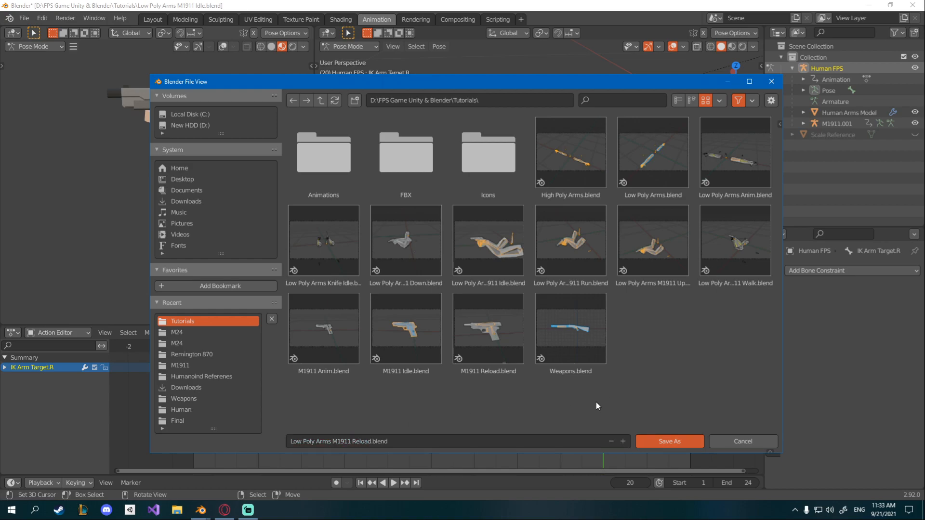
pyautogui.click(668, 441)
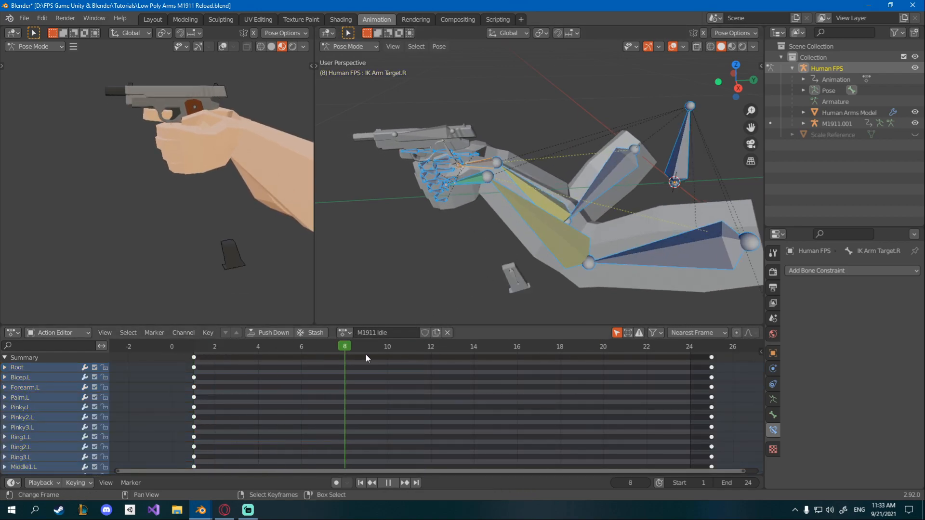
# Step: Rename the current action to M1911 Reload and return to the start frame
pyautogui.click(236, 346)
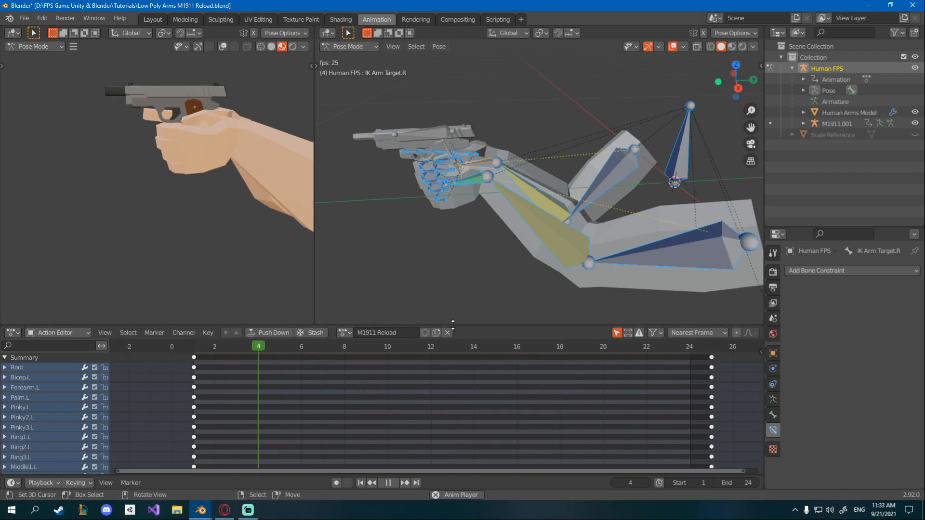
pyautogui.click(214, 345)
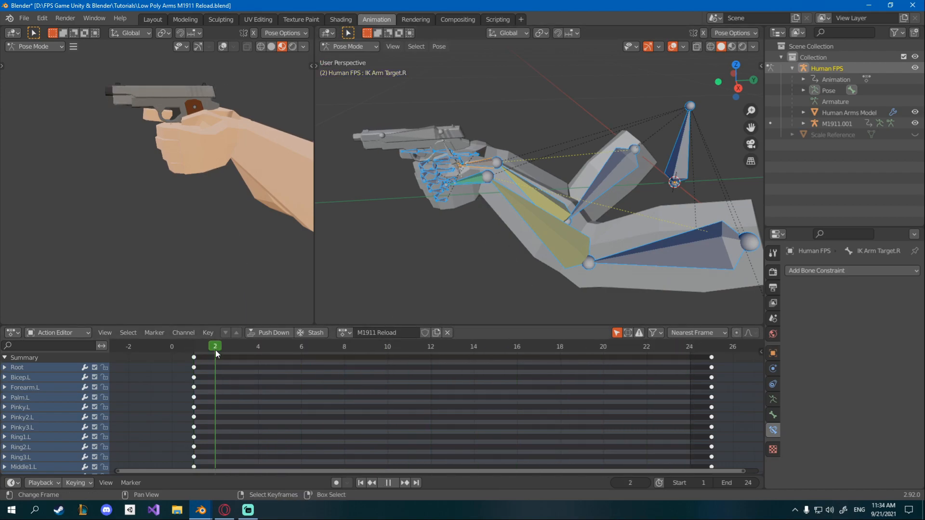
pyautogui.click(280, 346)
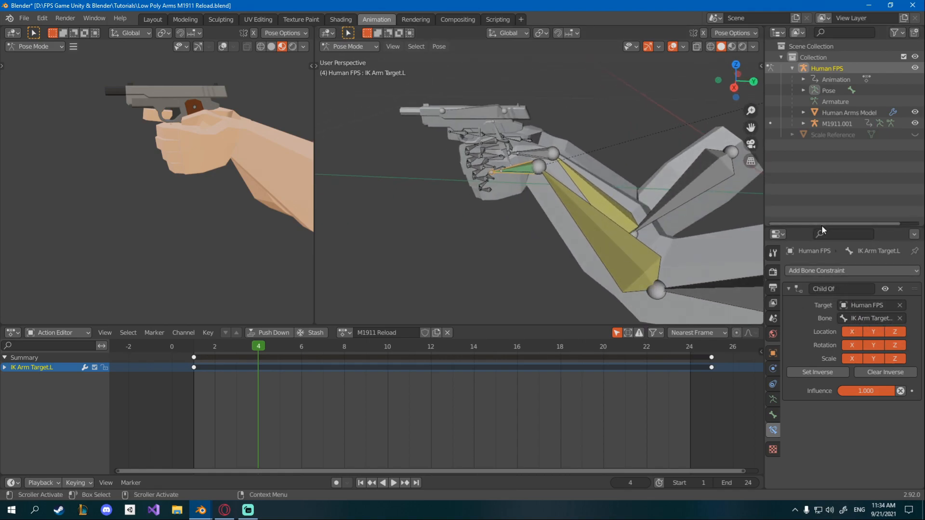
pyautogui.scroll(3)
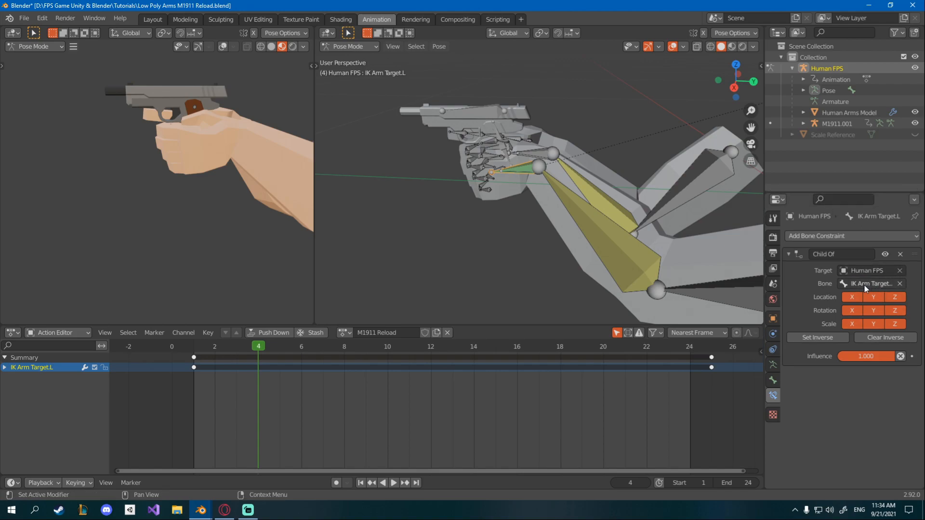
pyautogui.moveTo(870, 284)
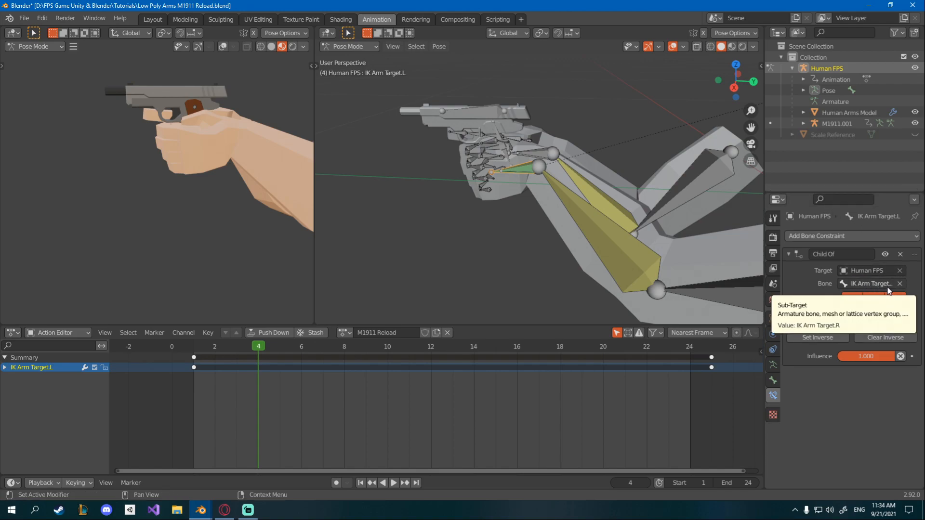
pyautogui.click(867, 270)
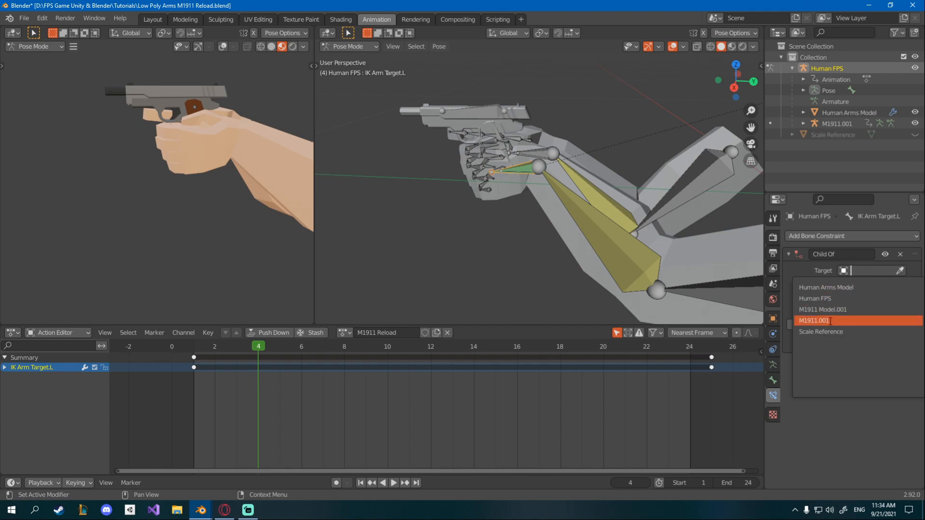
pyautogui.click(823, 320)
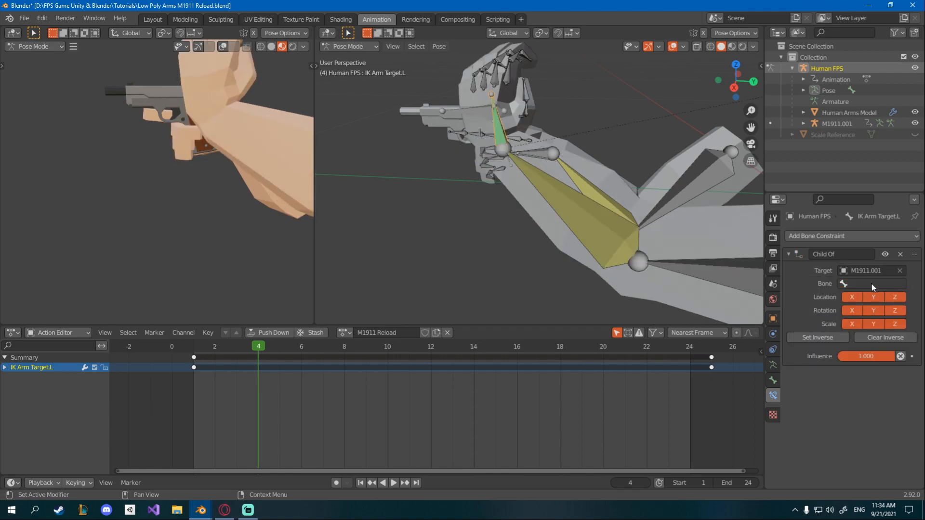
pyautogui.click(866, 284)
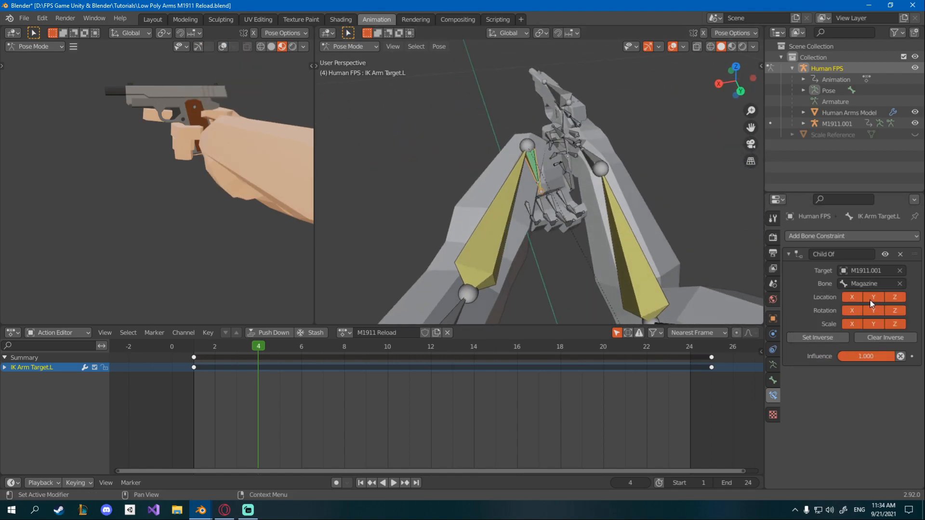
pyautogui.click(898, 270)
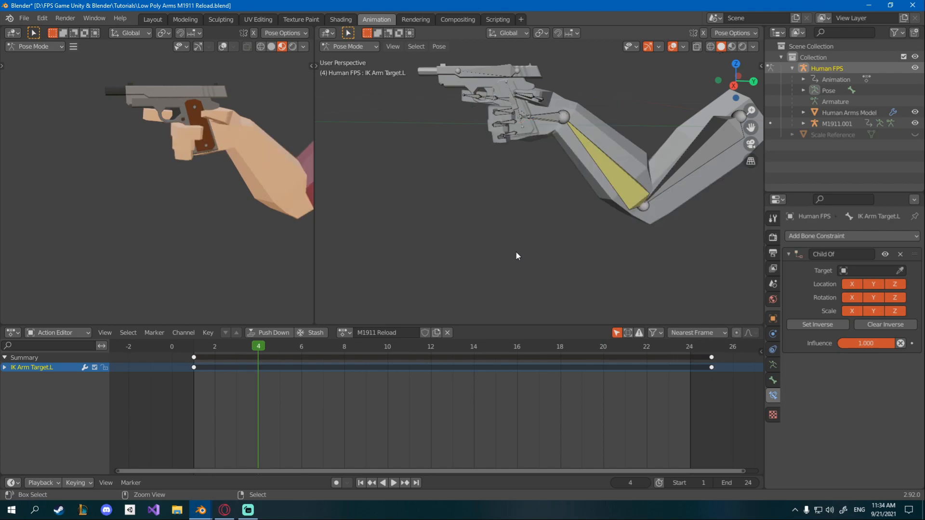
pyautogui.click(866, 270)
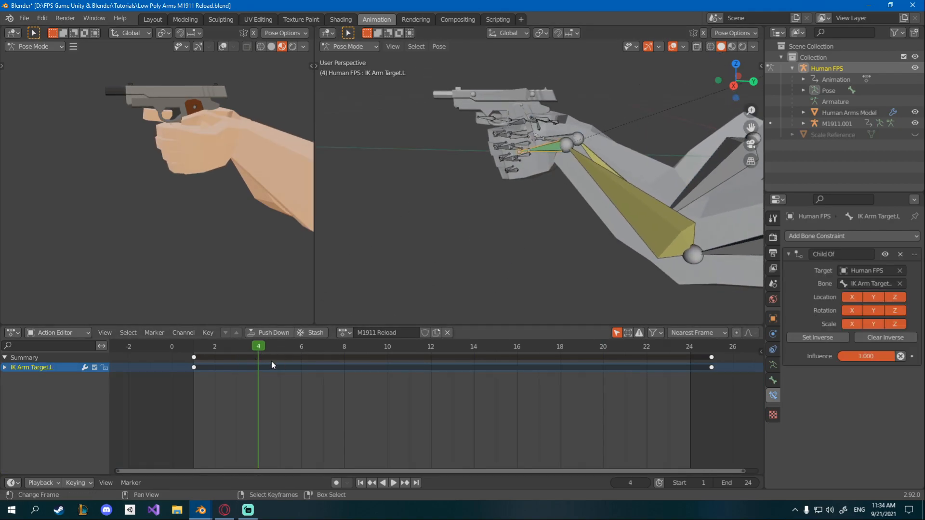
# Step: Rotate the left thumb in Normal orientation and key the finger pose at frame 12
pyautogui.click(431, 346)
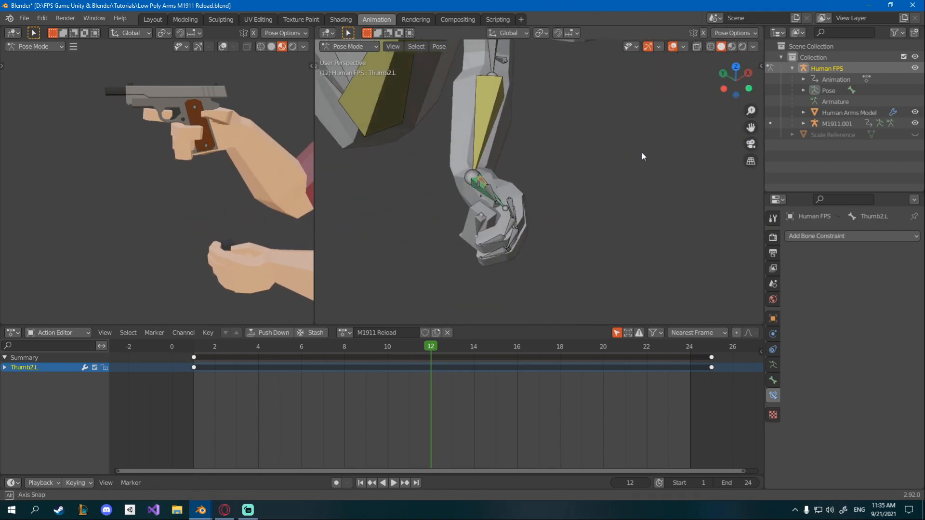
pyautogui.press('r')
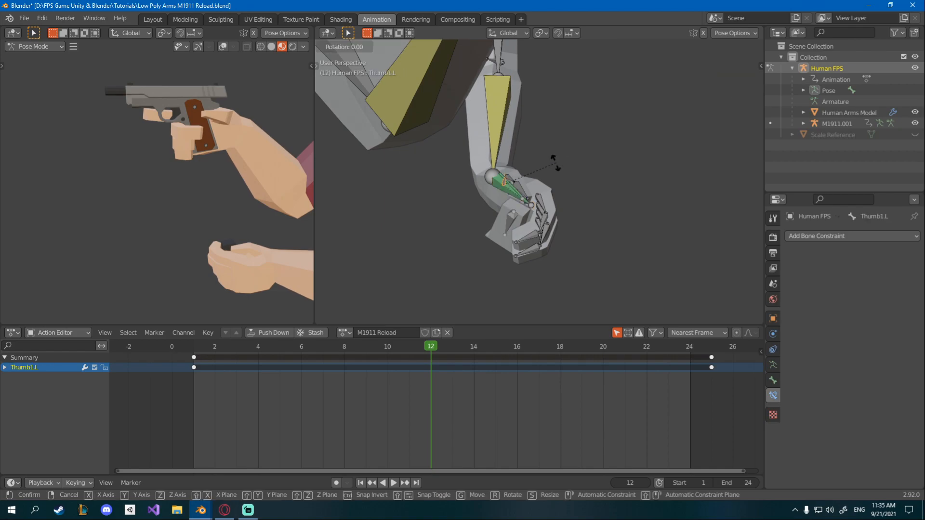
pyautogui.click(505, 33)
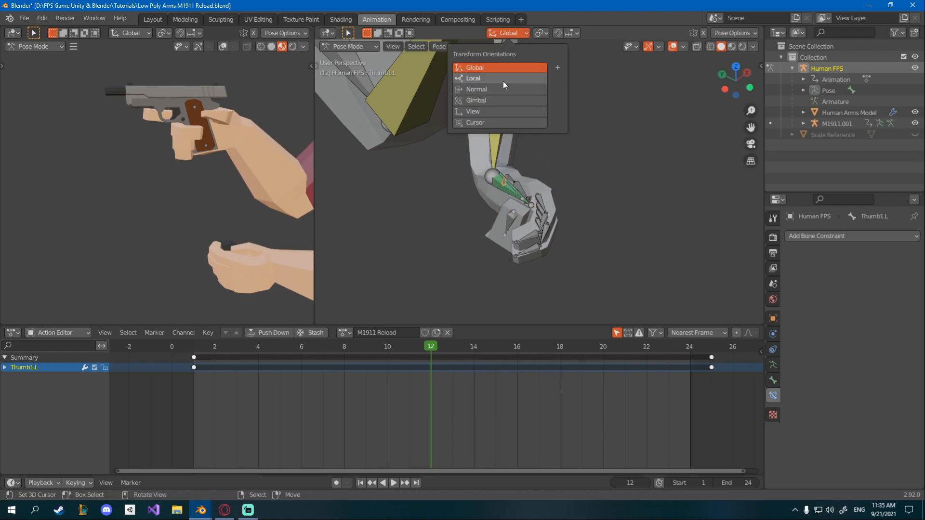
pyautogui.click(476, 88)
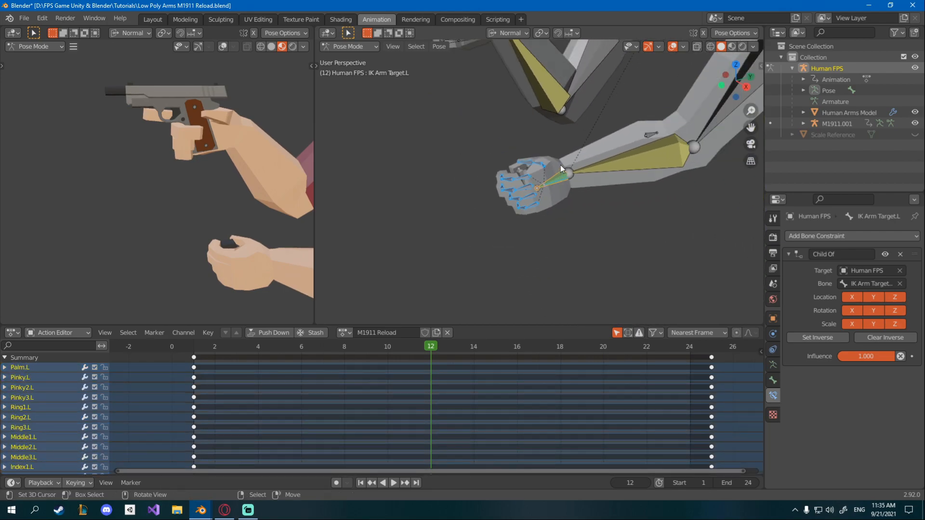
pyautogui.press('i')
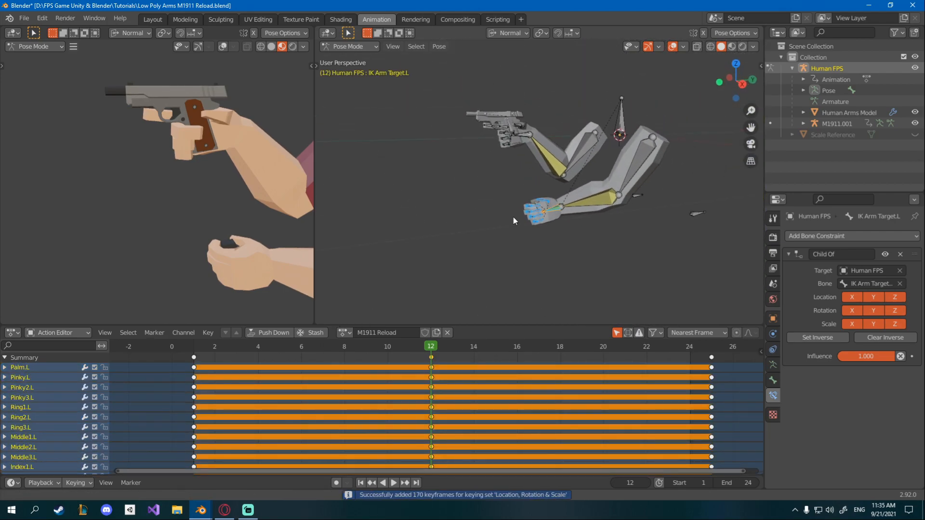
# Step: Scrub through frames 2 and 9 to preview, then settle on frame 8 to pose the left hand
pyautogui.click(214, 346)
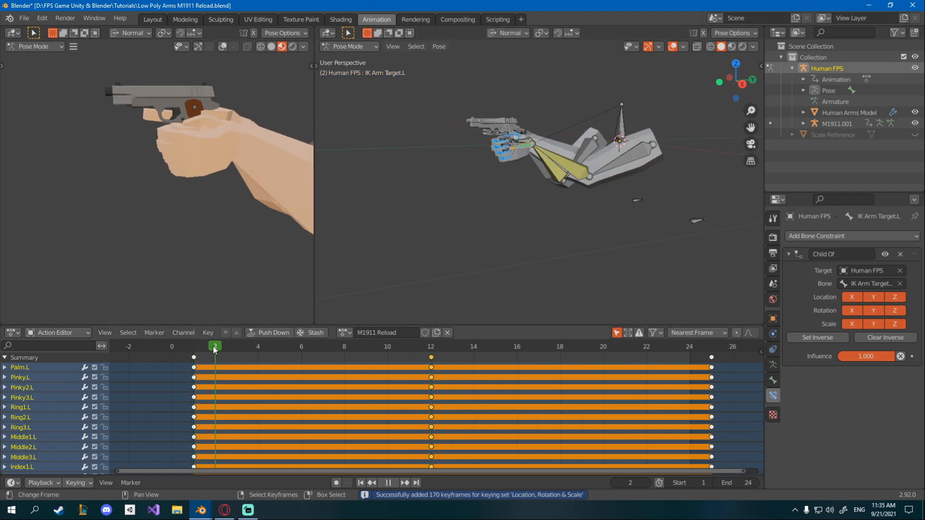
pyautogui.click(366, 346)
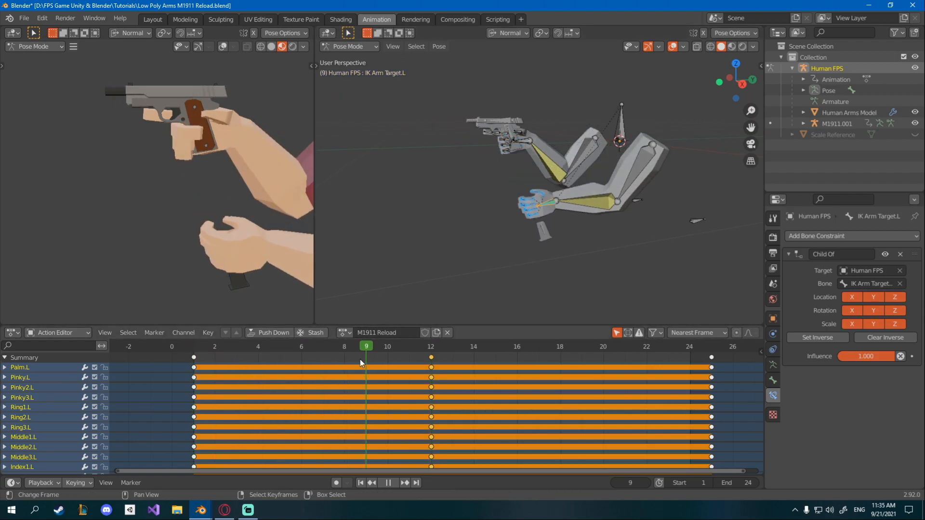
pyautogui.click(344, 346)
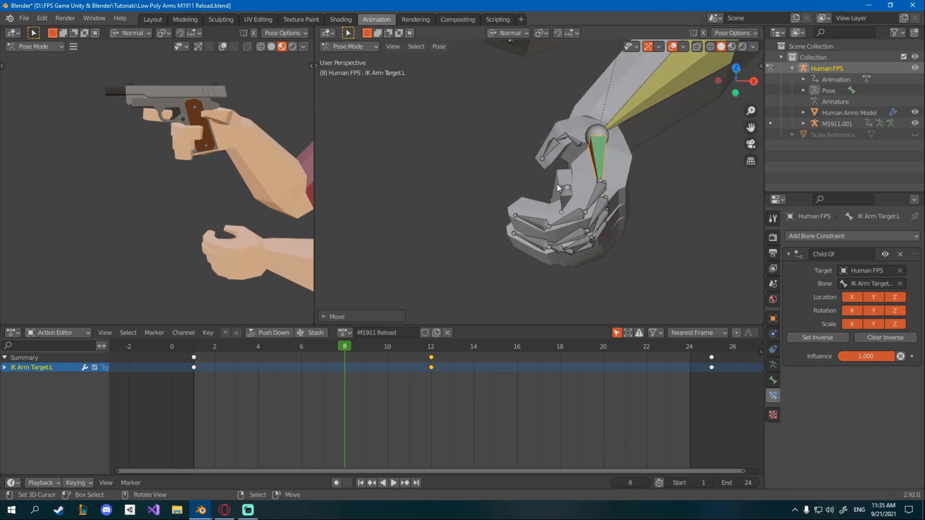
# Step: Key the left hand at frame 8, then key the whole arm pose at frame 4
pyautogui.press('i')
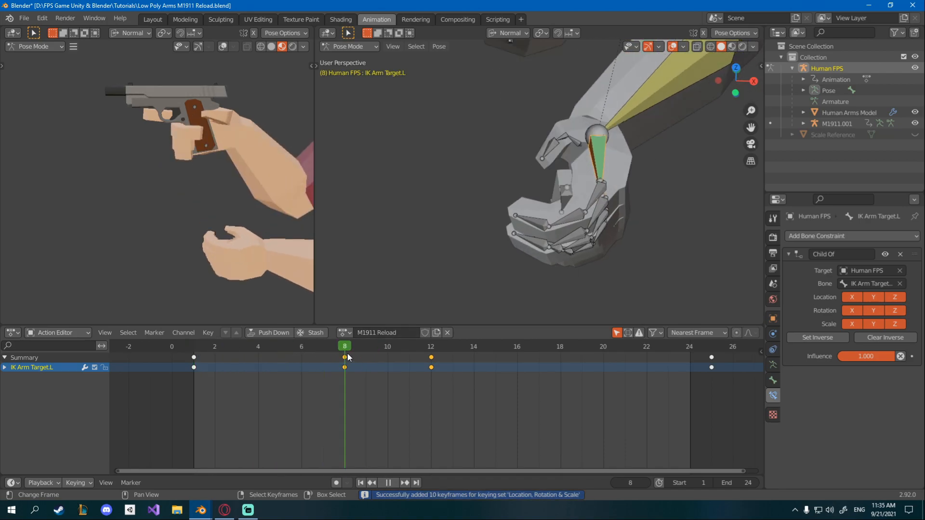
pyautogui.click(279, 346)
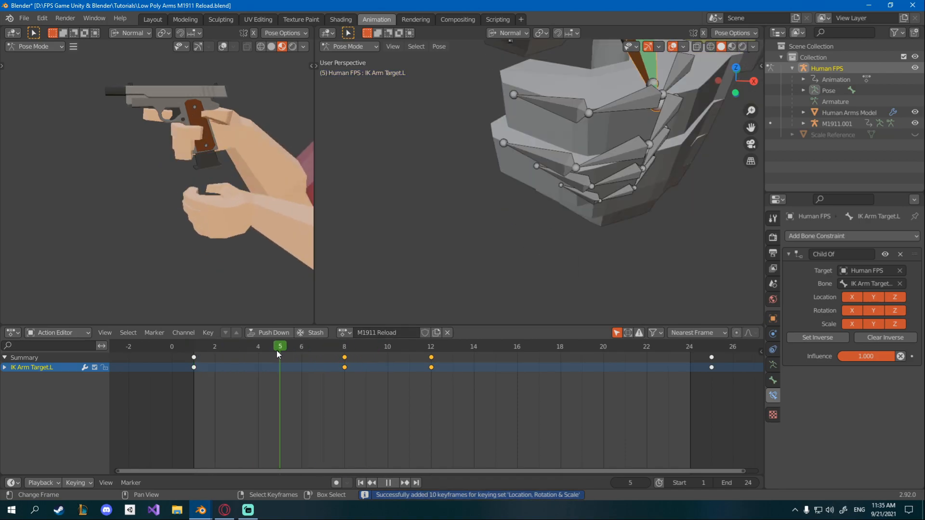
pyautogui.click(215, 347)
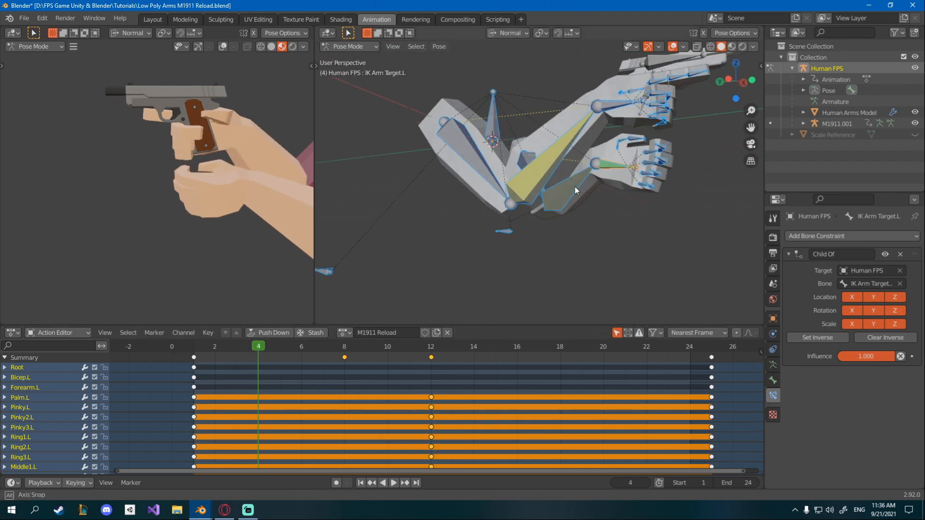
pyautogui.press('i')
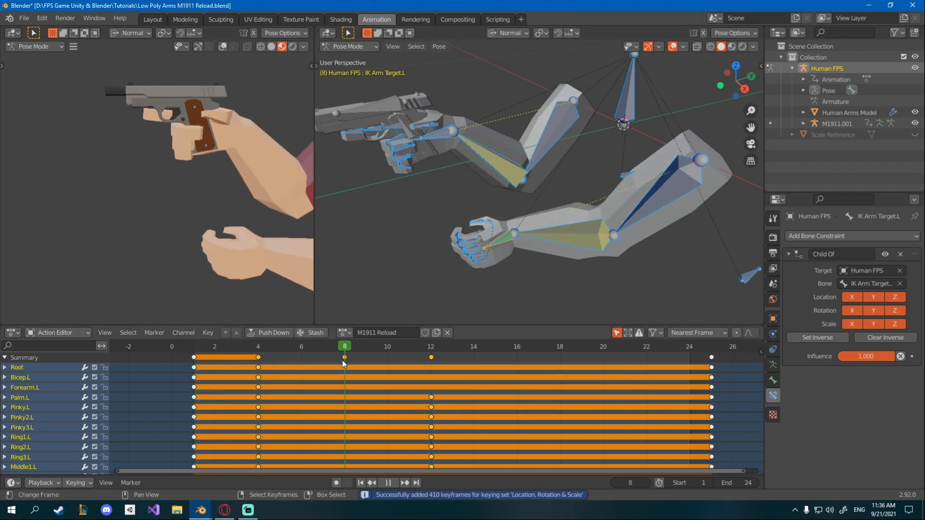
# Step: Hold the arm pose at frame 16 and select the left hand target to reposition it
pyautogui.click(408, 346)
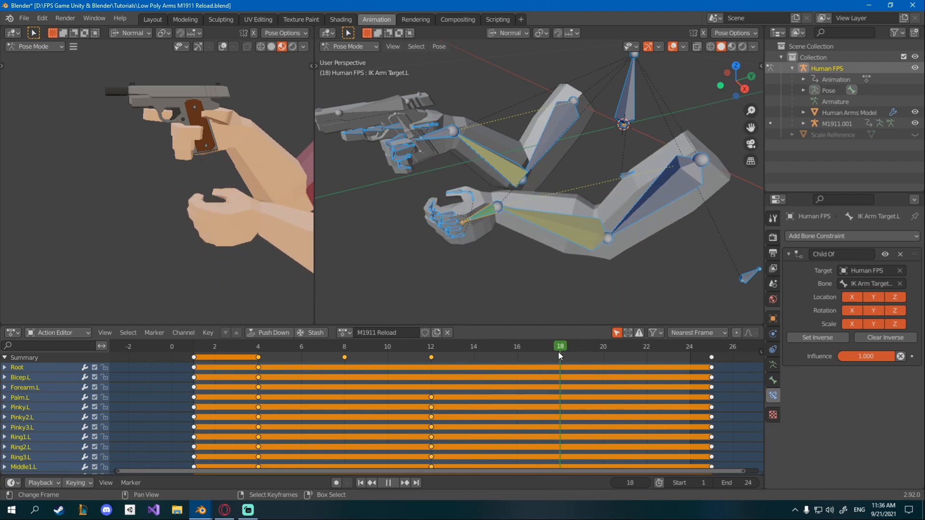
pyautogui.click(539, 346)
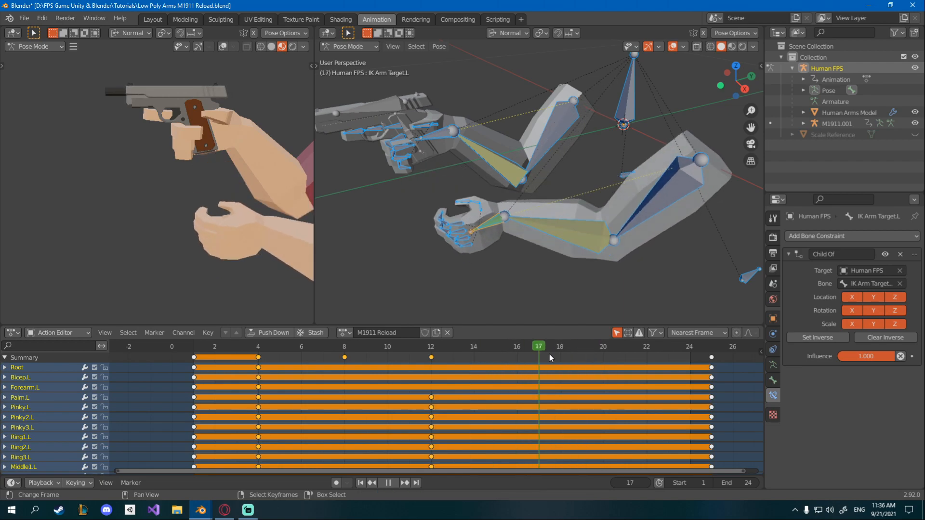
pyautogui.click(495, 345)
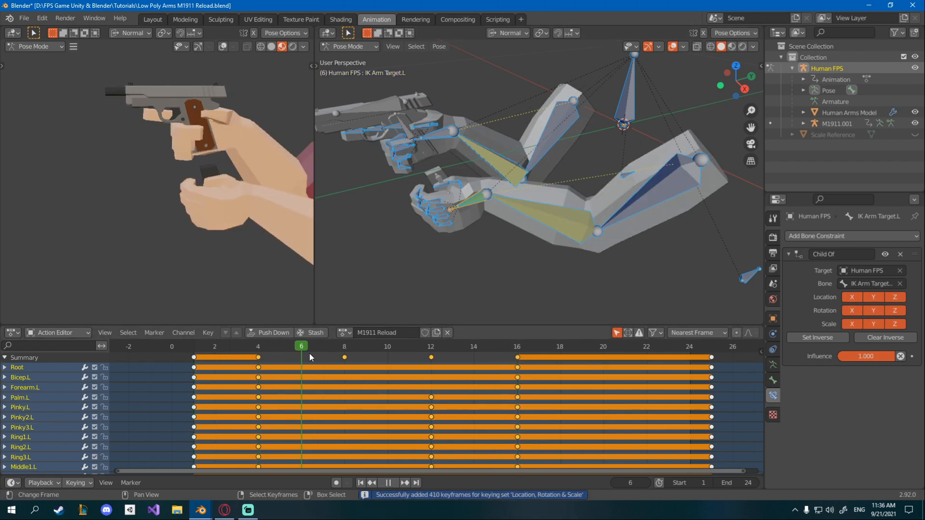
pyautogui.click(409, 346)
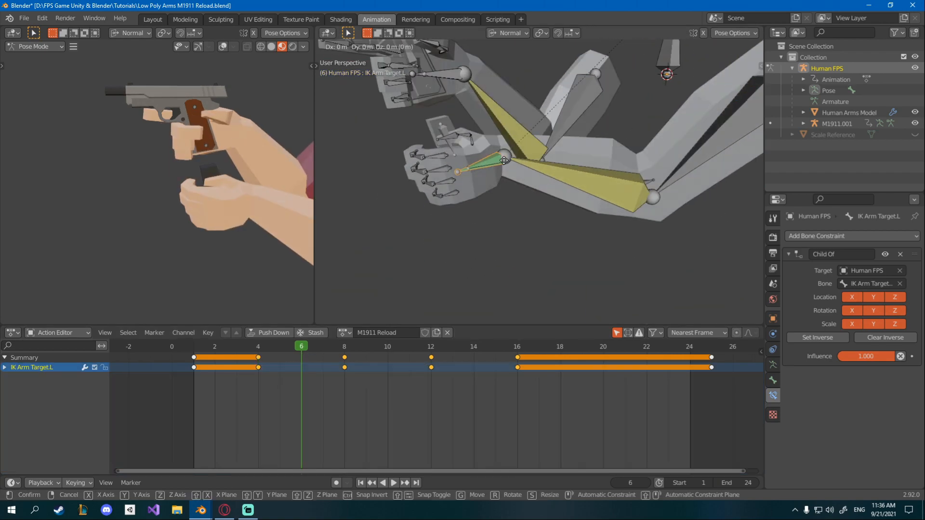
# Step: Confirm the left hand move at frame 6 and key the hand target at frame 10
pyautogui.click(505, 160)
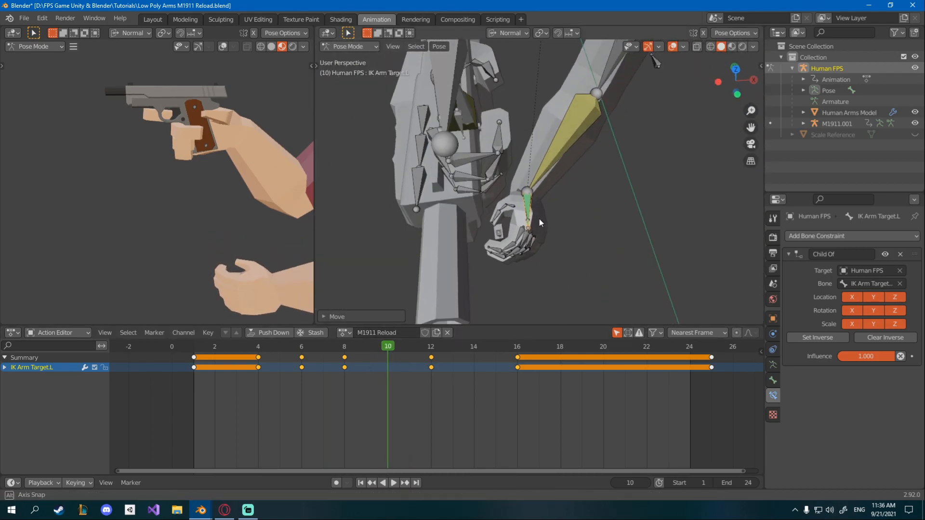
pyautogui.press('g')
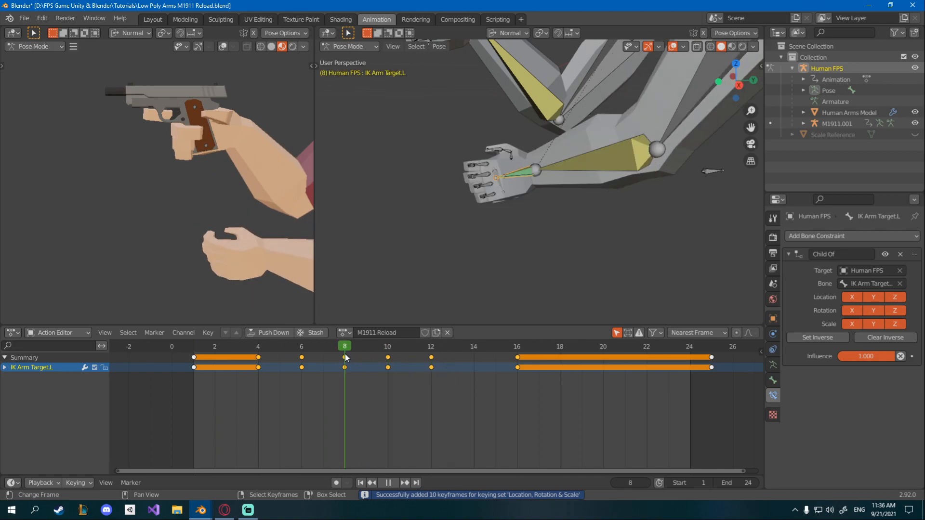
# Step: Scrub frames 16-20 to check the hand following the magazine
pyautogui.click(516, 346)
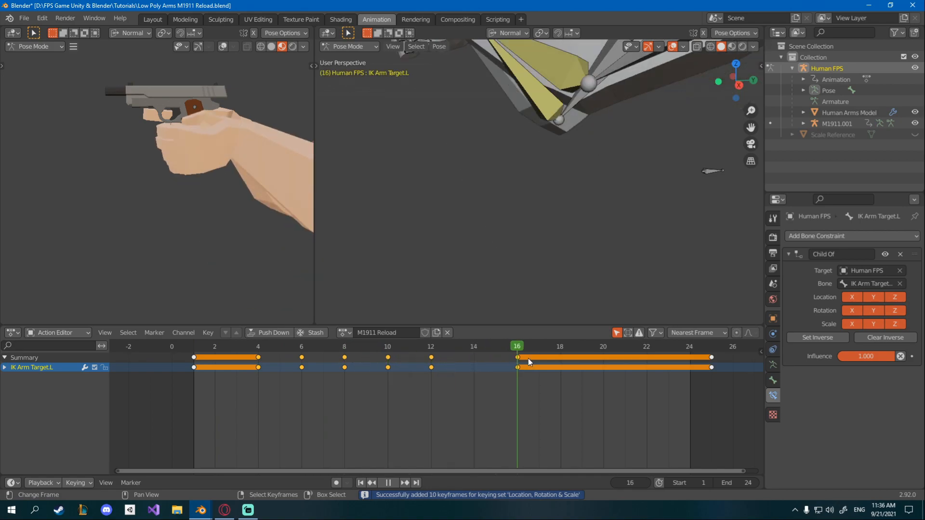
pyautogui.click(603, 346)
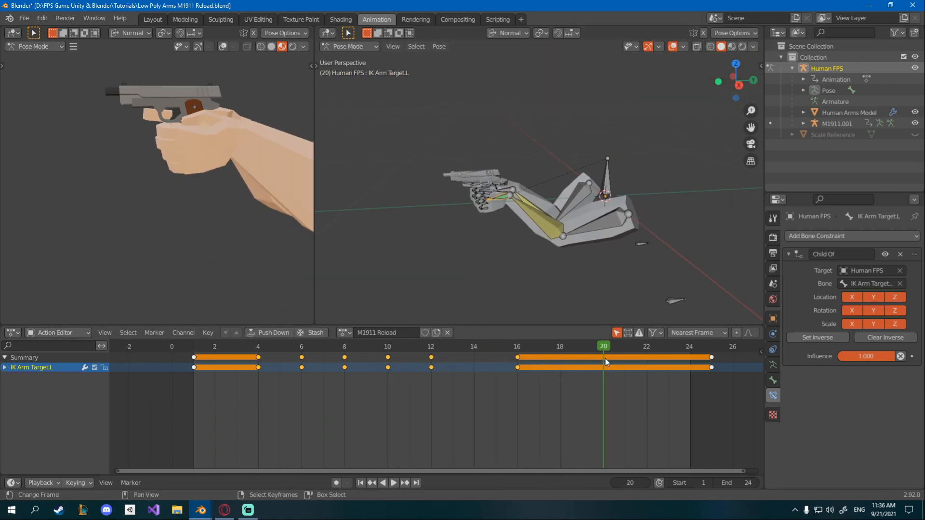
pyautogui.click(393, 482)
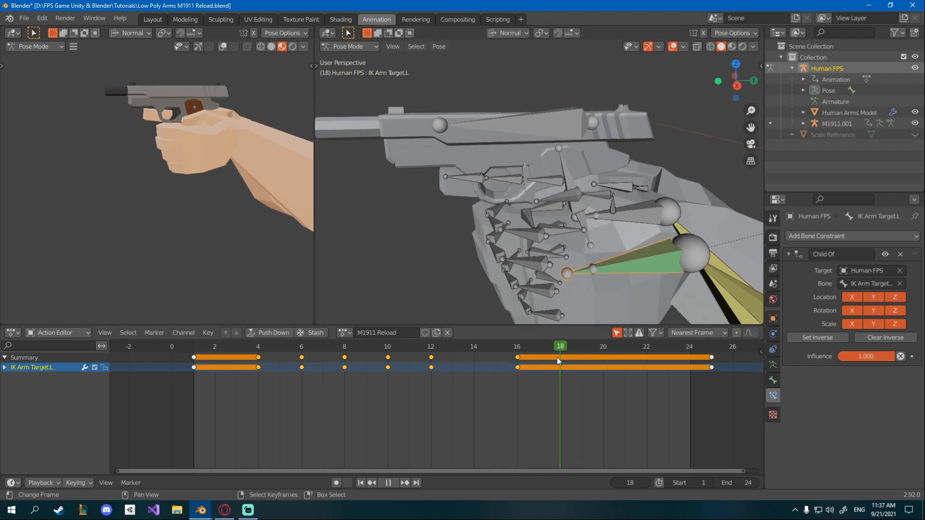
pyautogui.click(517, 346)
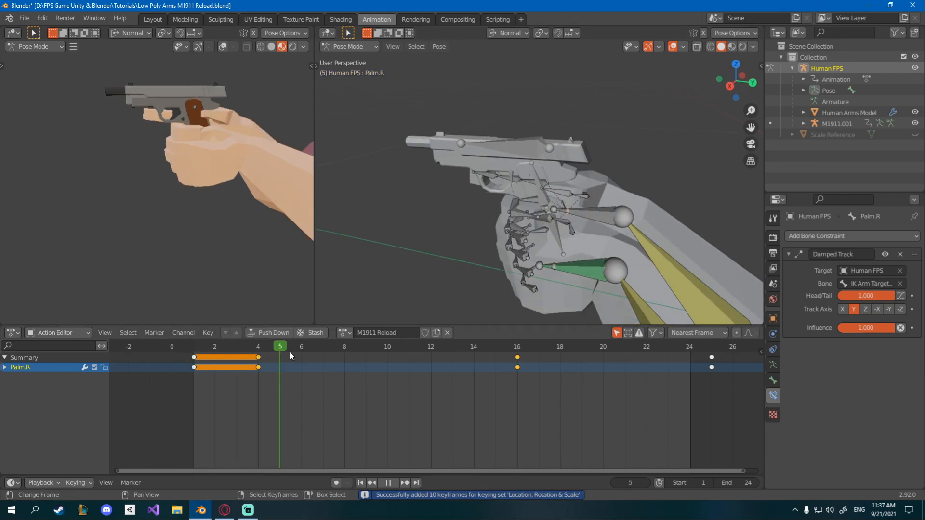
# Step: Pose the right palm and right hand target at frame 18 for the recoil and key them
pyautogui.click(603, 346)
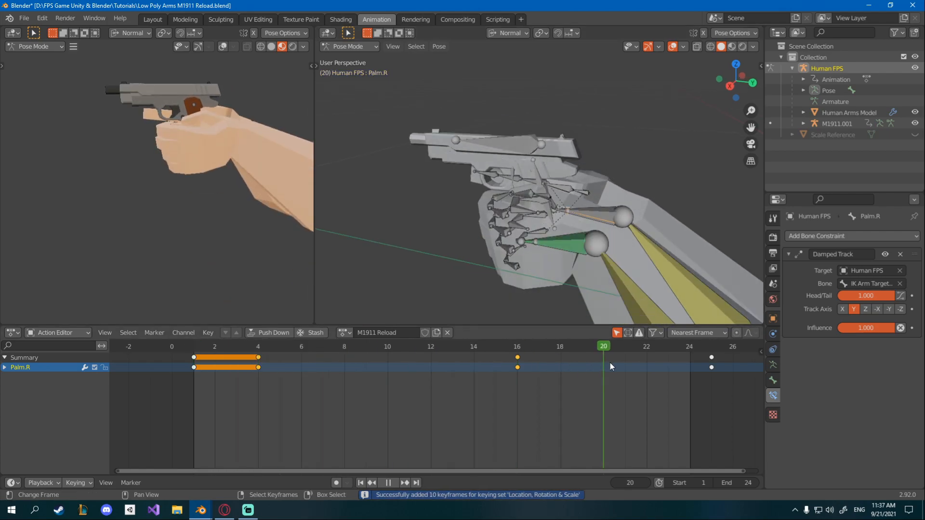
pyautogui.click(559, 346)
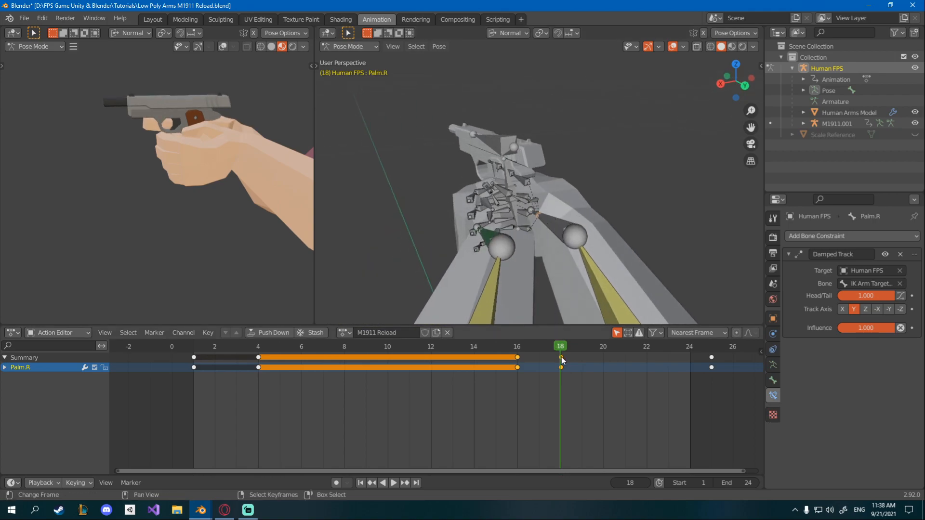
pyautogui.click(393, 482)
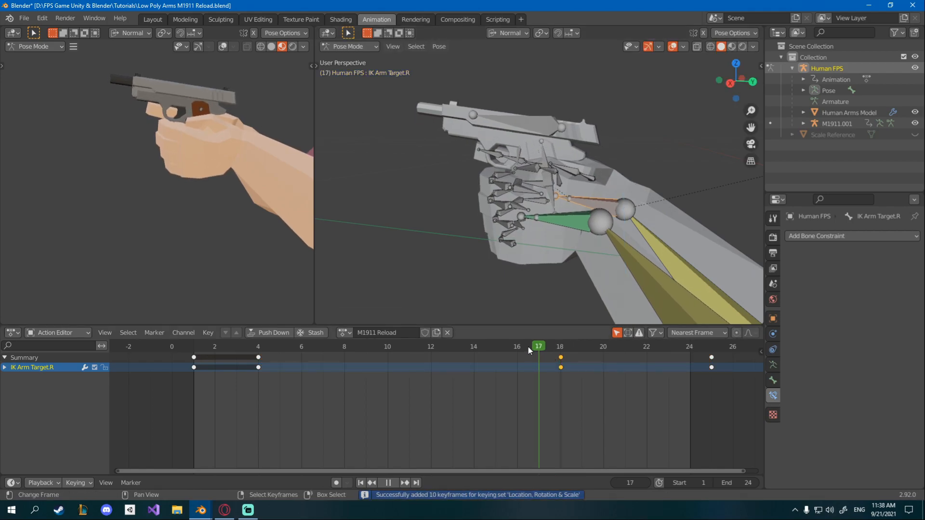
# Step: Scrub frames 4, 21 and 7 to check the recoil, then save the file
pyautogui.click(258, 345)
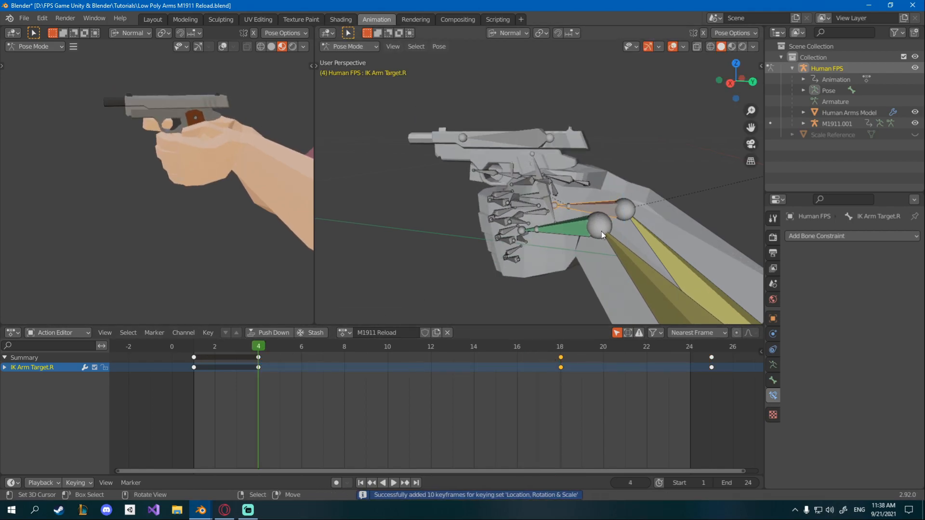
pyautogui.click(516, 346)
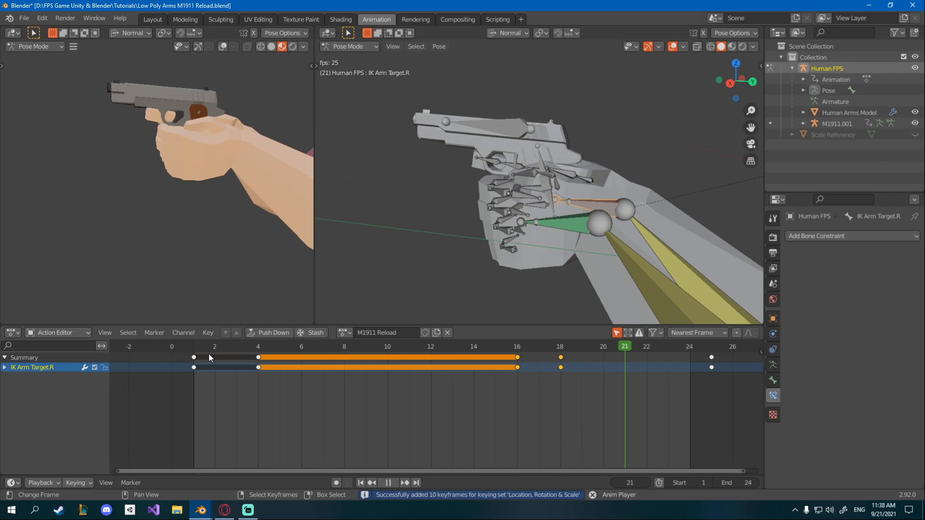
pyautogui.click(322, 346)
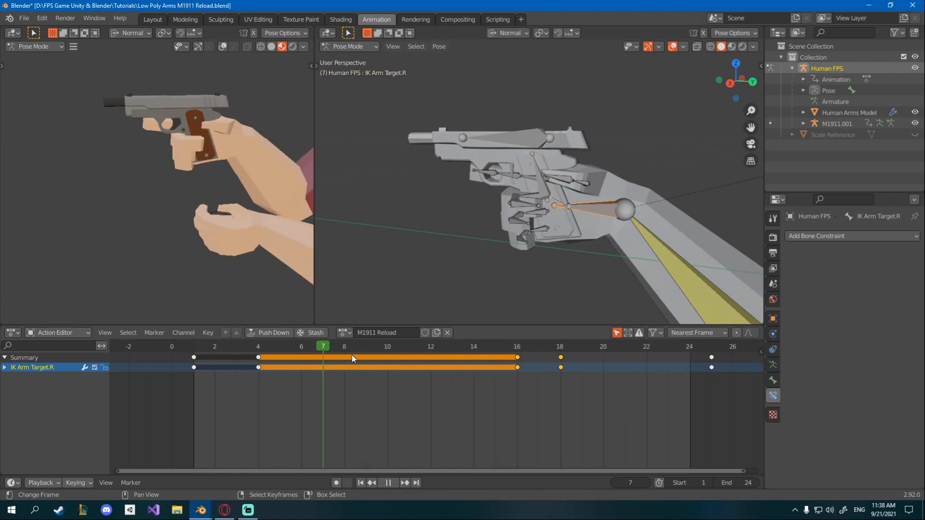
pyautogui.click(688, 345)
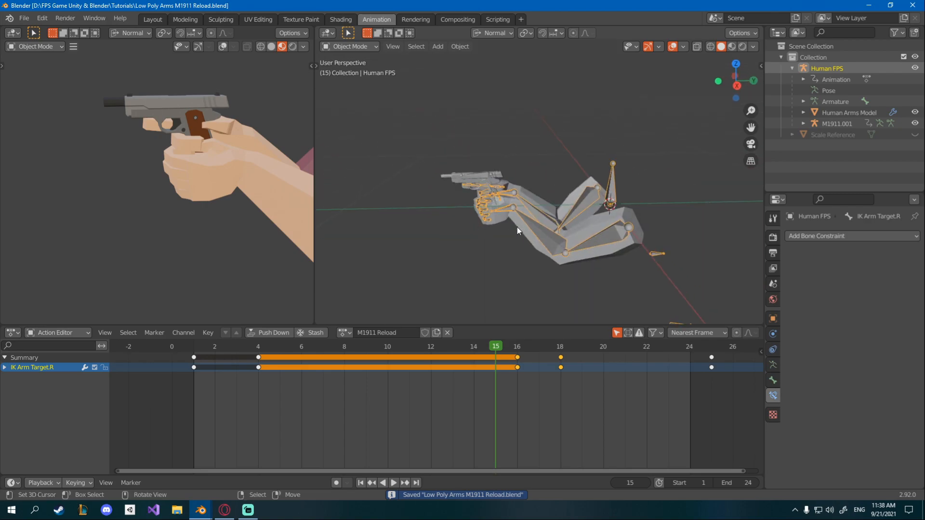
# Step: Save again as Low Poly Arms M1911 Reload.blend in the Tutorials folder
pyautogui.click(24, 18)
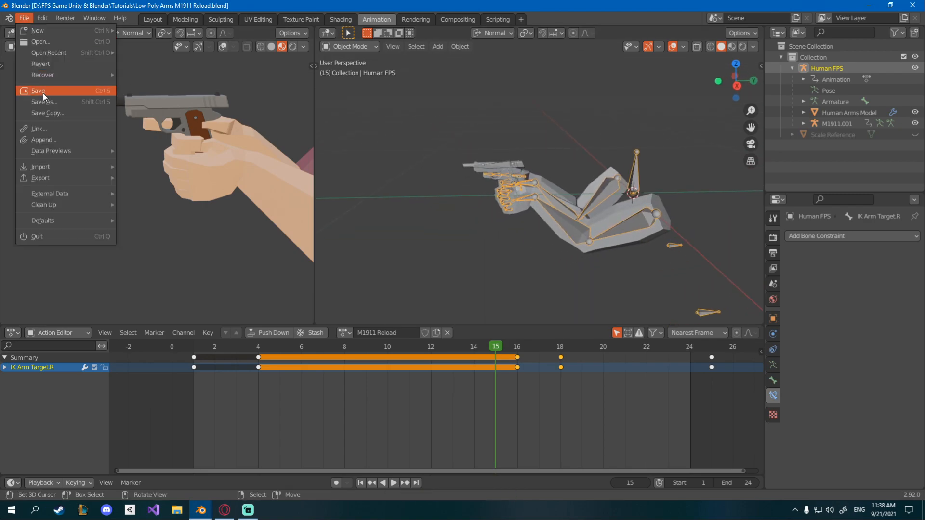
pyautogui.click(44, 102)
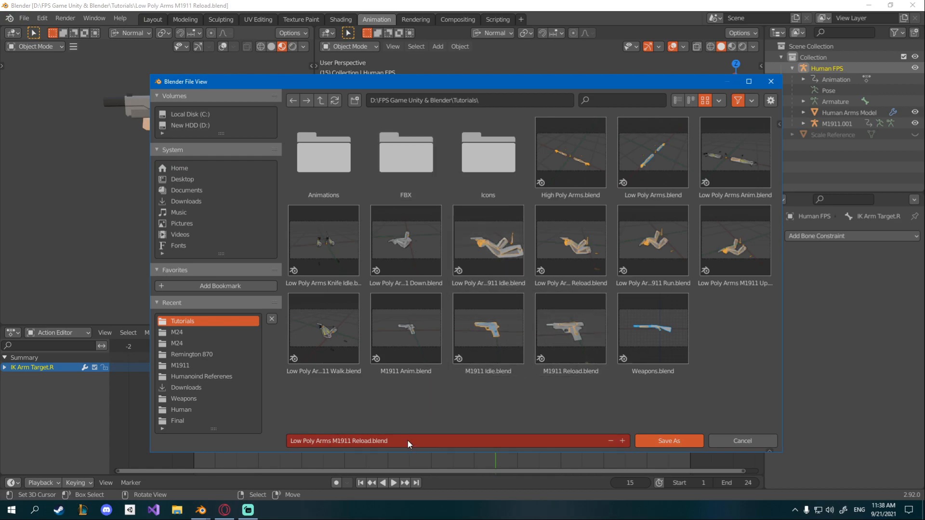
pyautogui.click(353, 440)
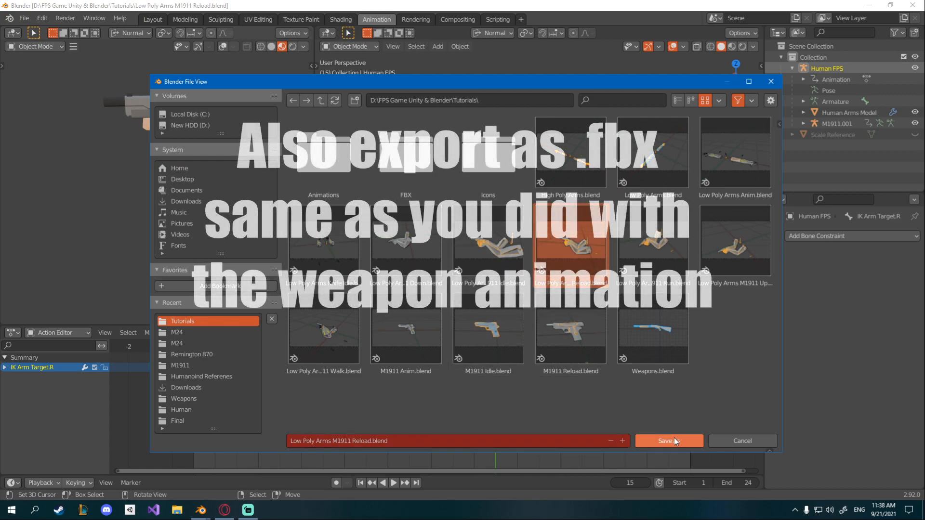
pyautogui.click(668, 441)
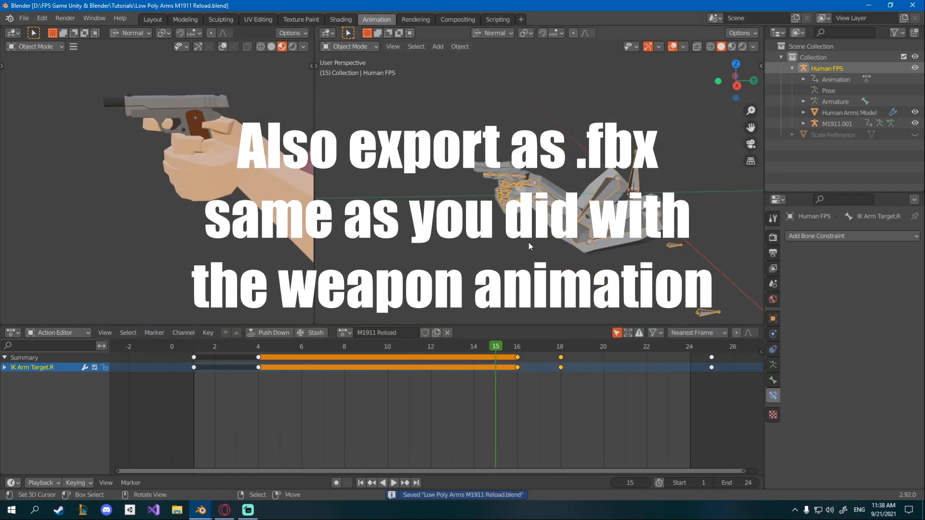